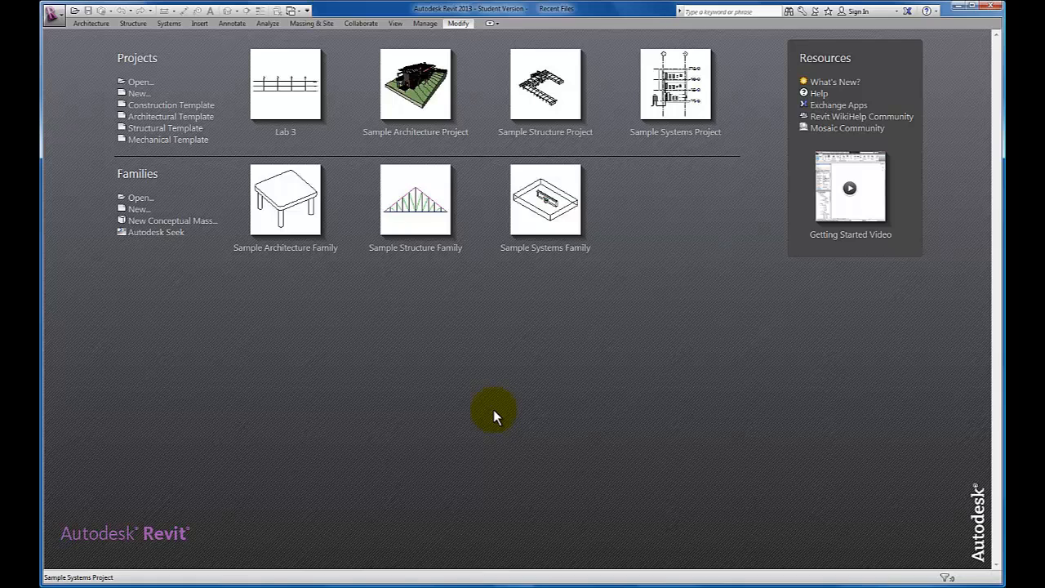
mouse_move(213, 238)
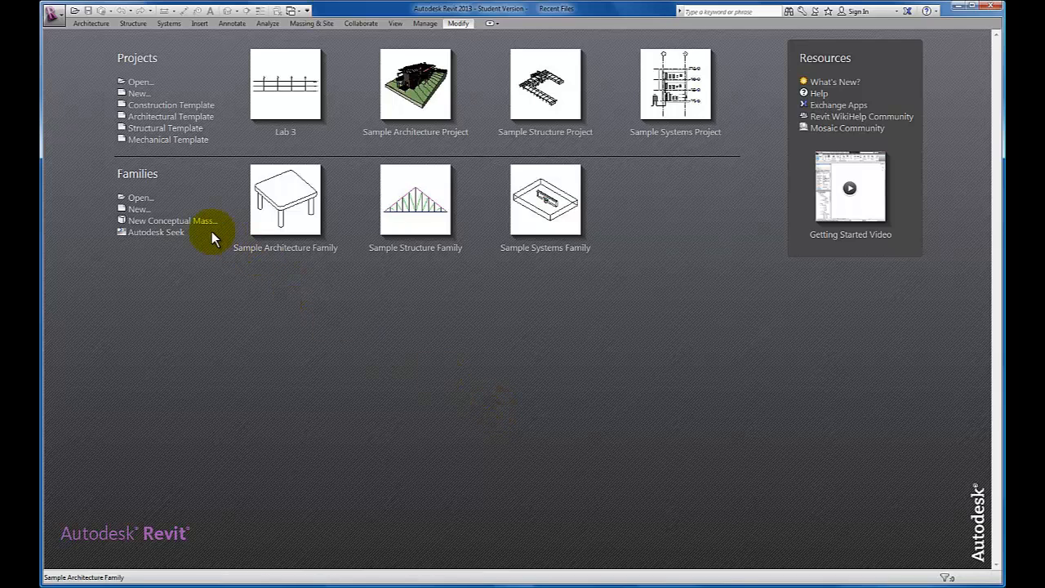
mouse_move(172, 220)
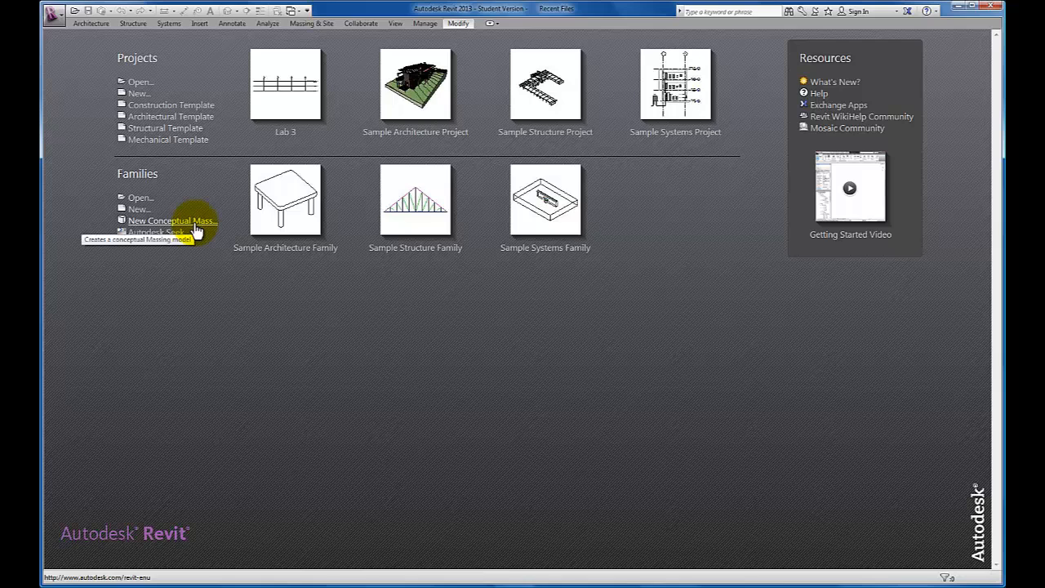
- Create a new conceptual mass family from the Mass template
click(171, 220)
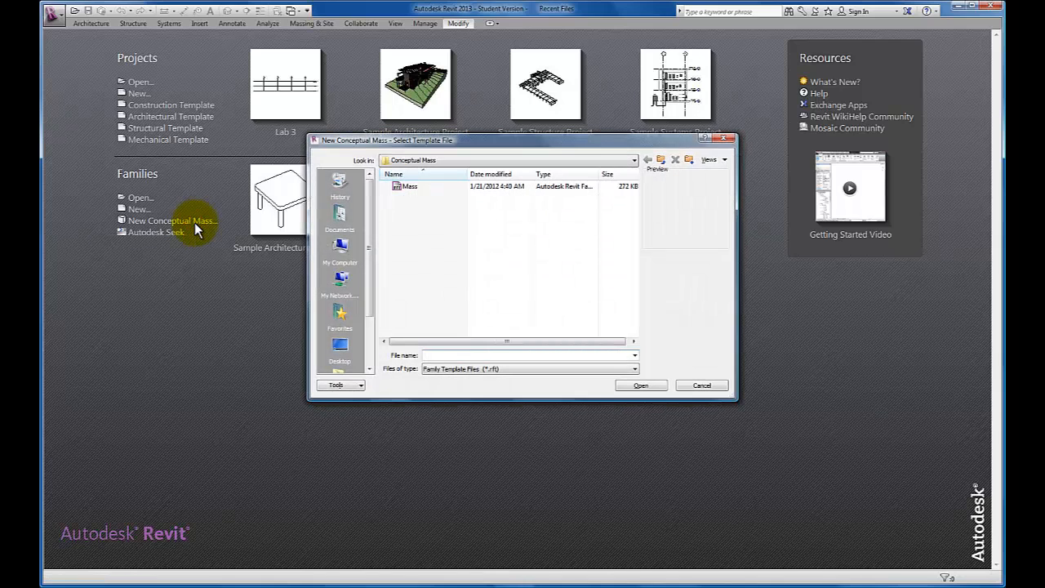
click(408, 186)
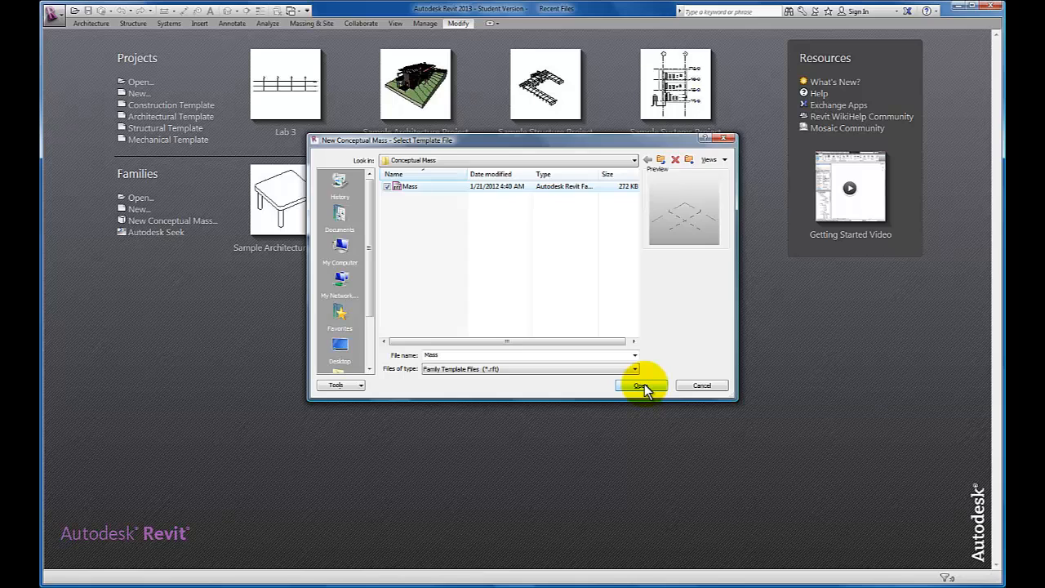
click(641, 385)
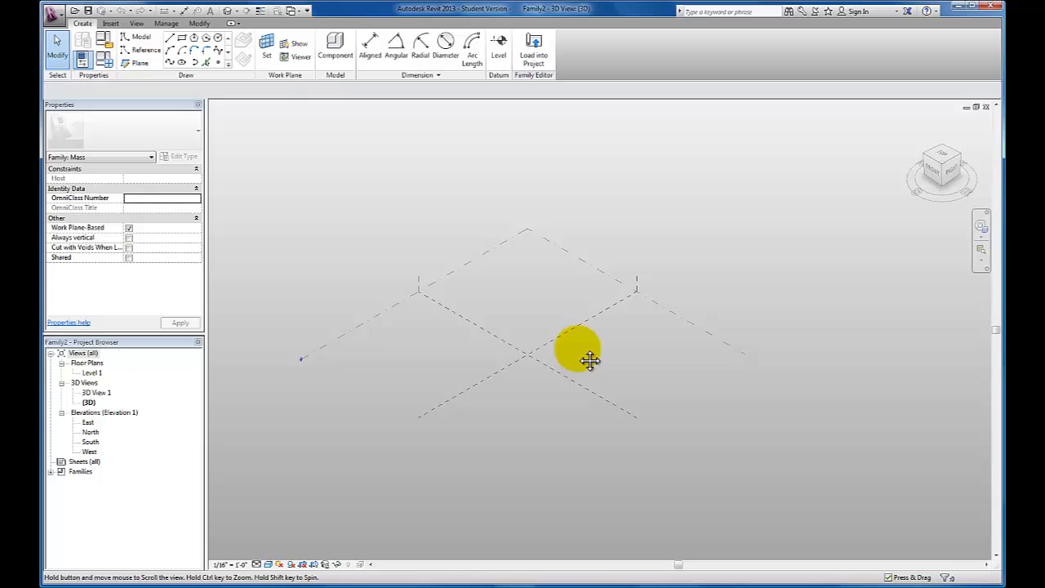
- Draw a rectangle of model lines on Level 1 and extrude it into a solid form
drag(587, 359, 564, 408)
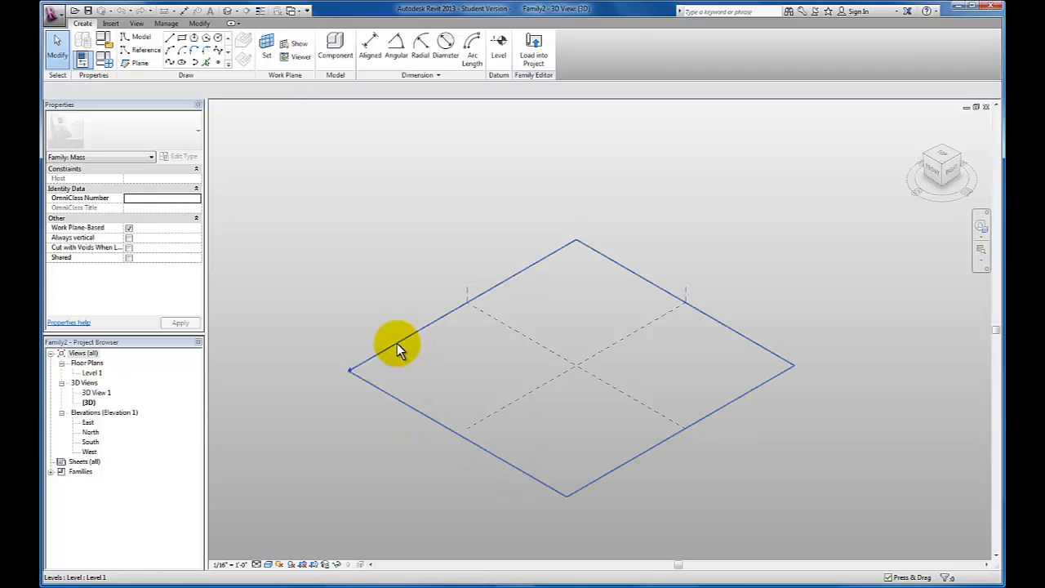
click(398, 350)
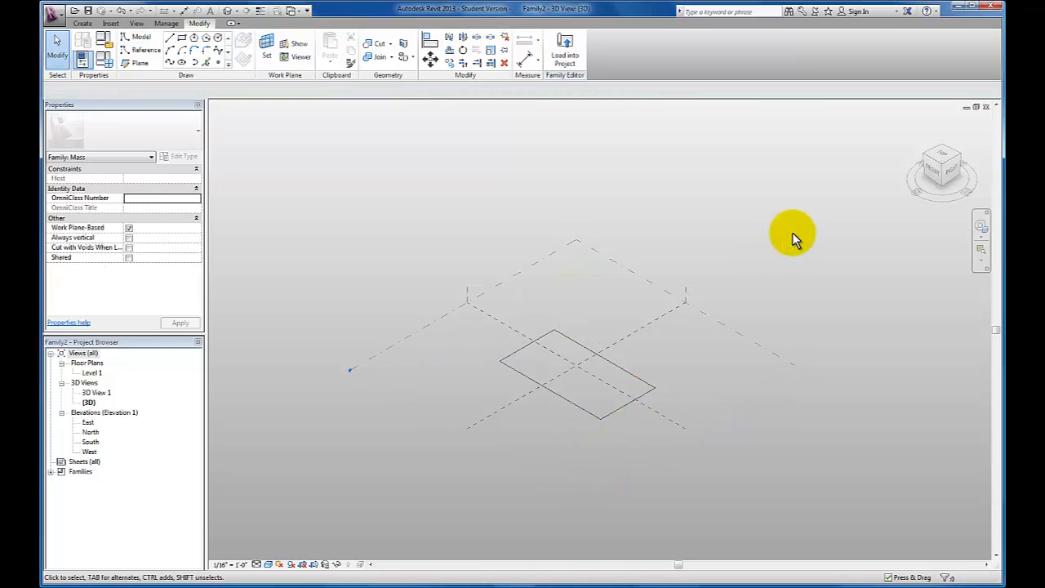
mouse_move(627, 371)
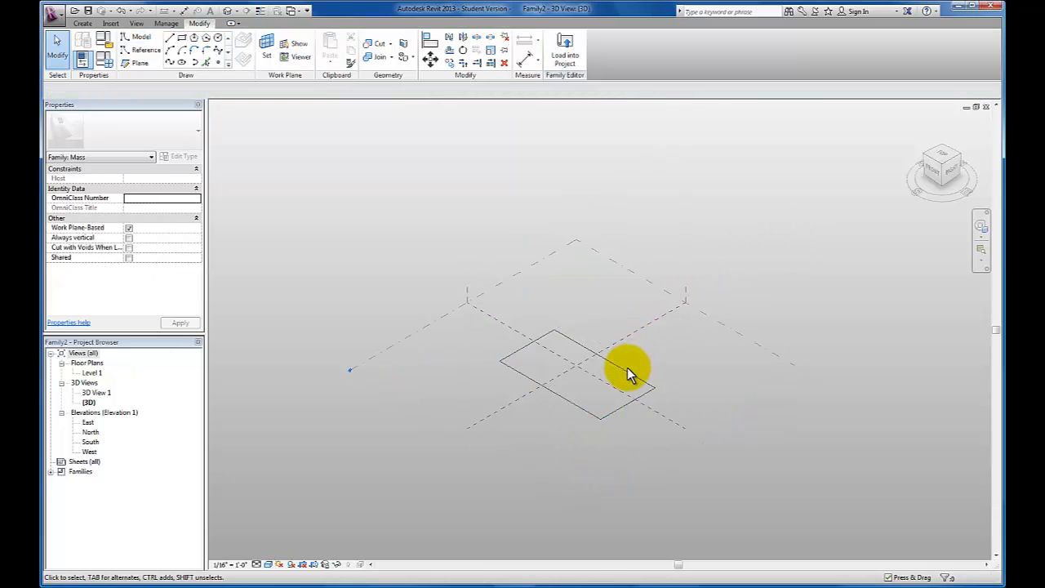
click(624, 371)
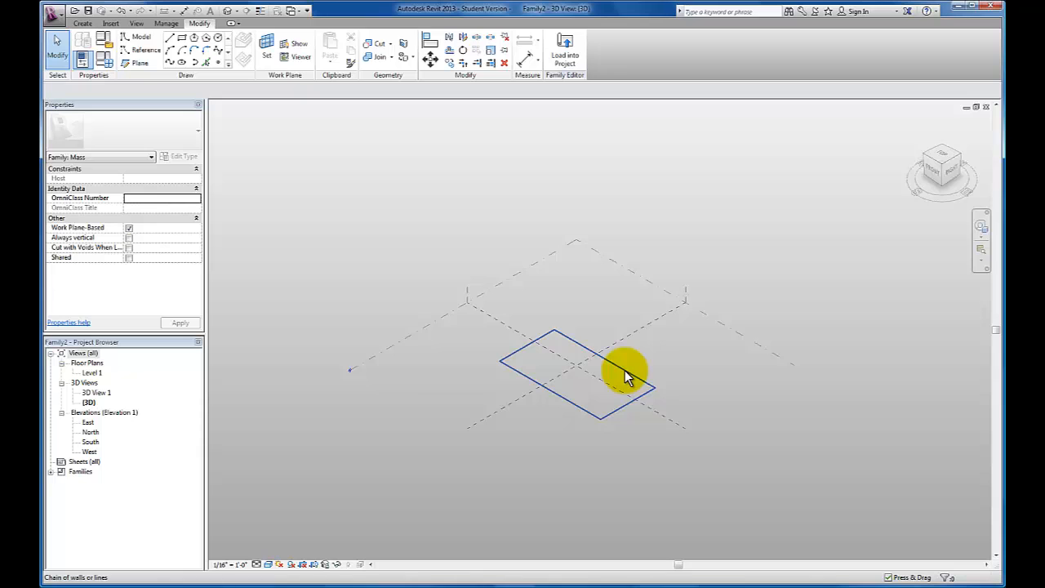
click(600, 384)
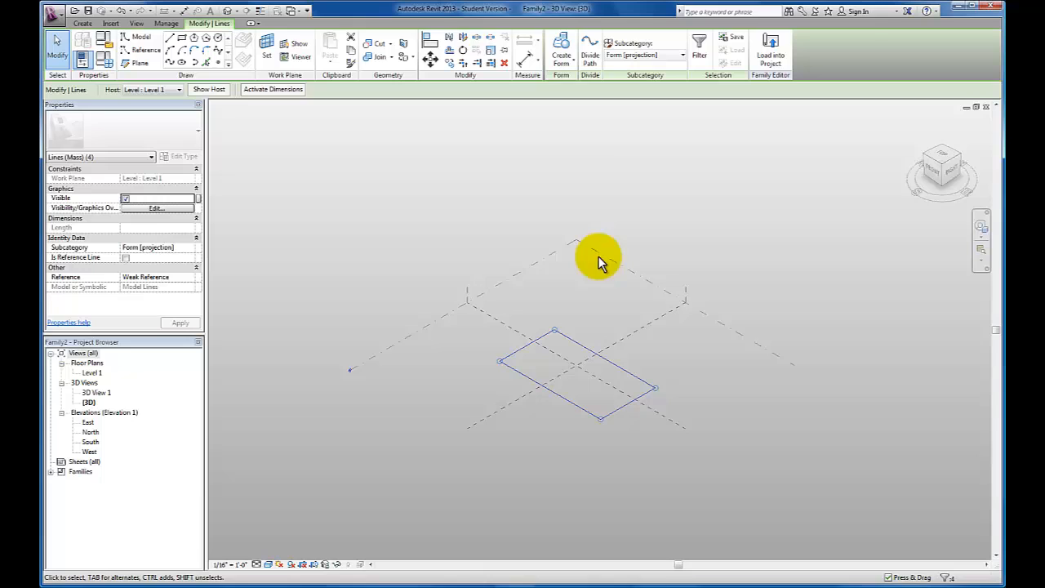
click(561, 49)
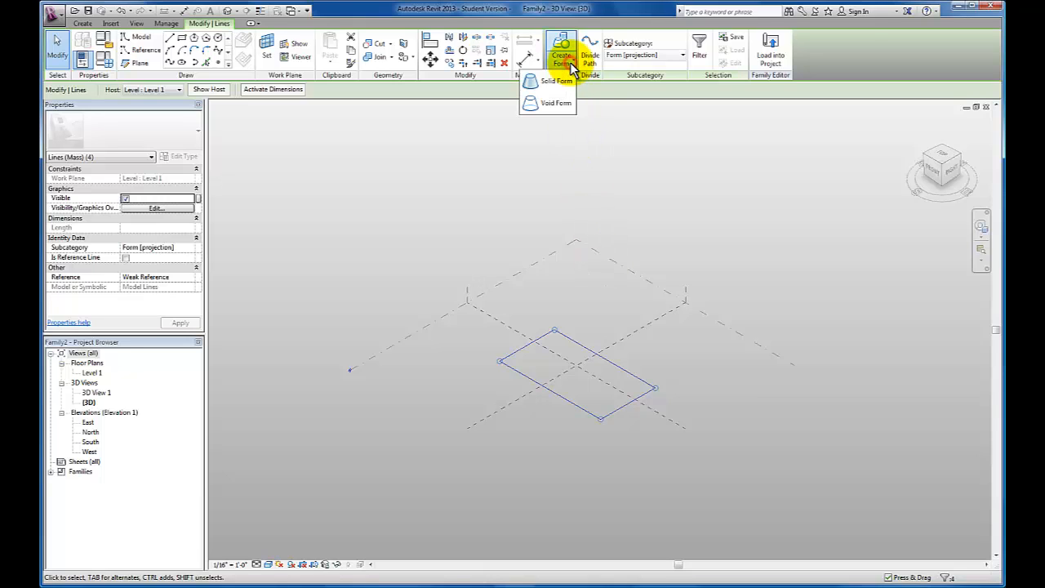
click(556, 81)
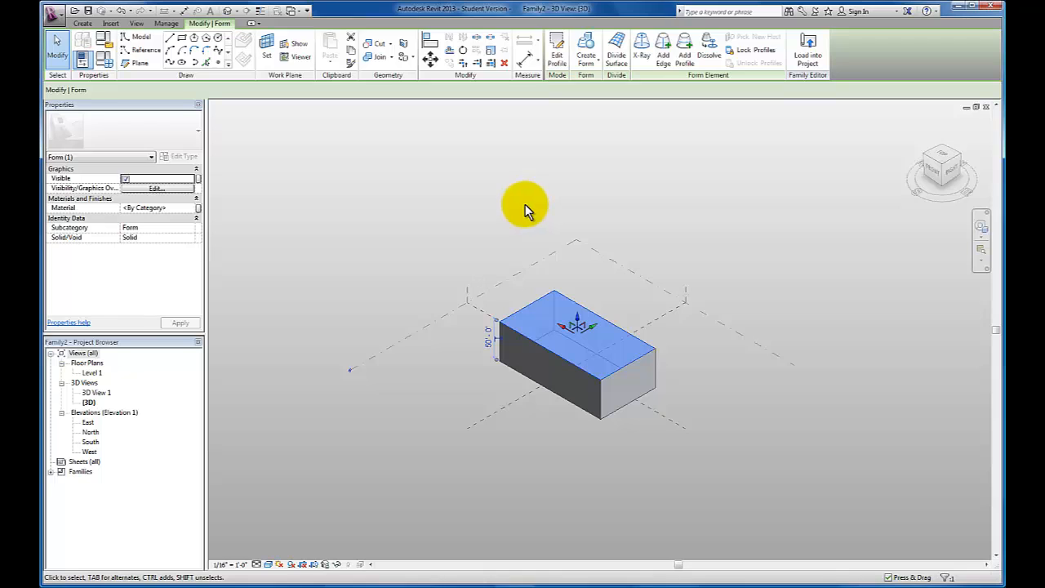
mouse_move(455, 418)
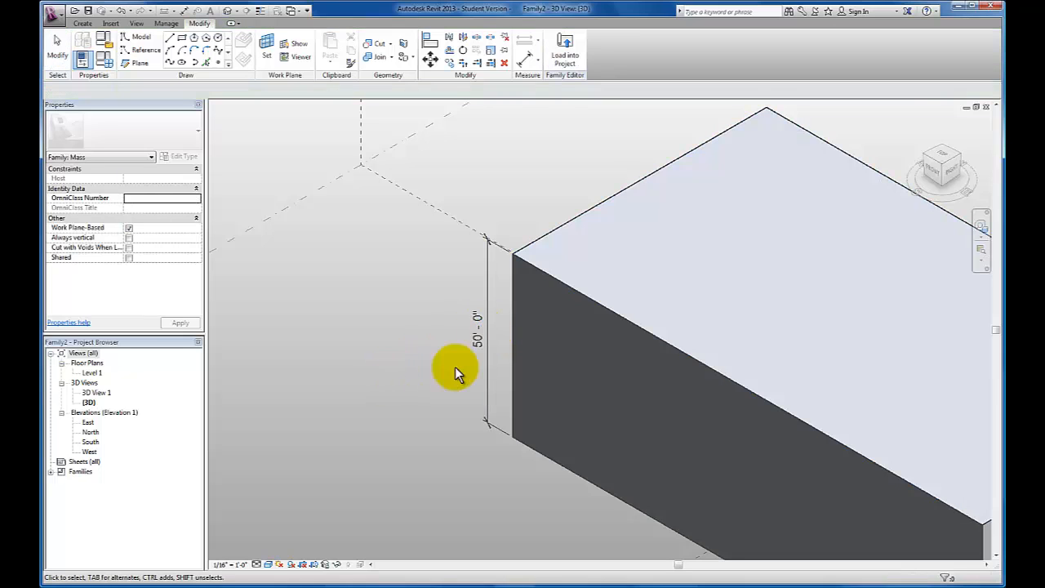
mouse_move(497, 374)
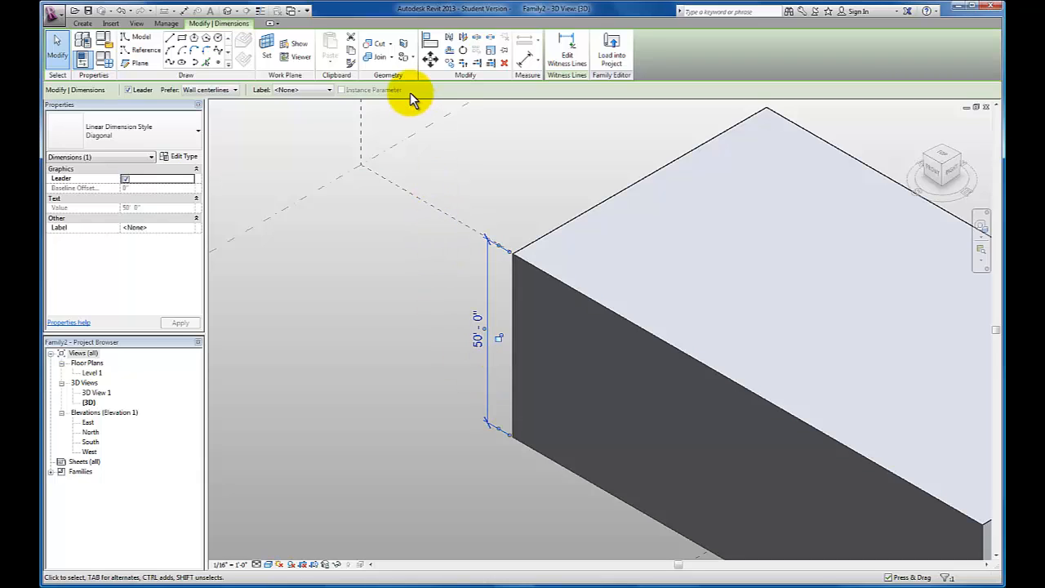
mouse_move(331, 97)
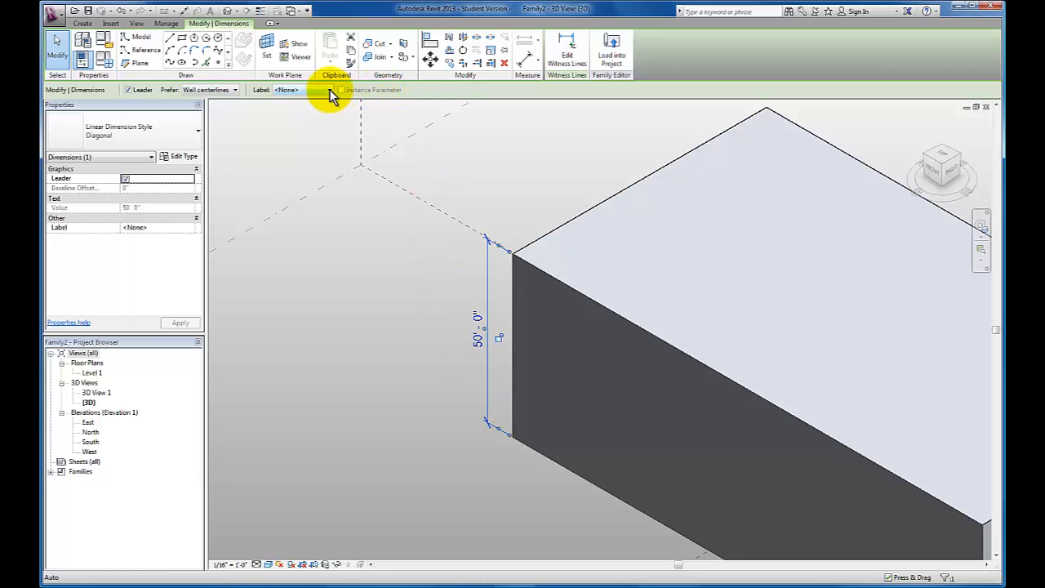
- Label the 50'-0" height dimension with a new Height type parameter
click(287, 90)
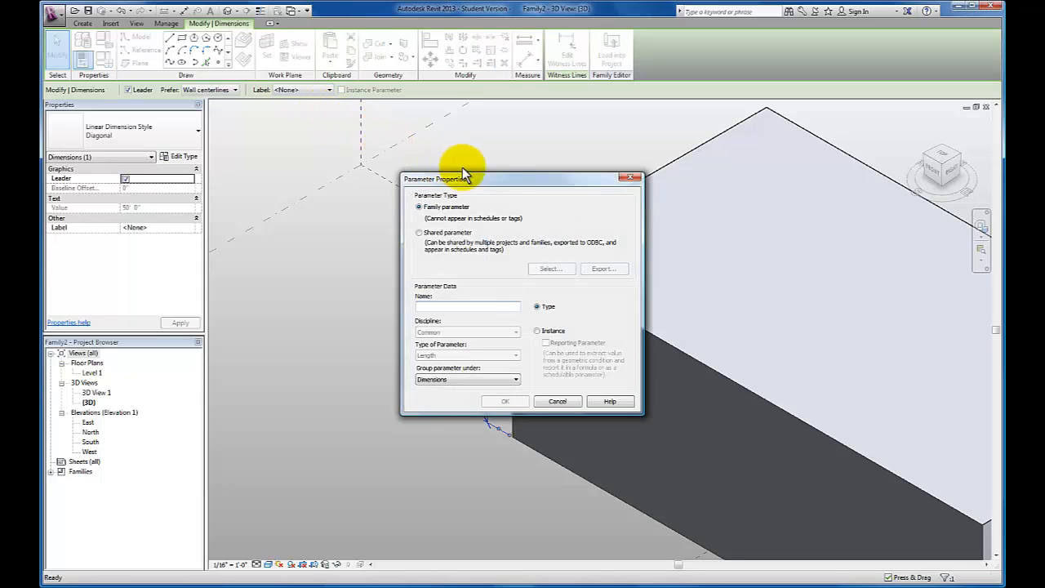
mouse_move(490, 183)
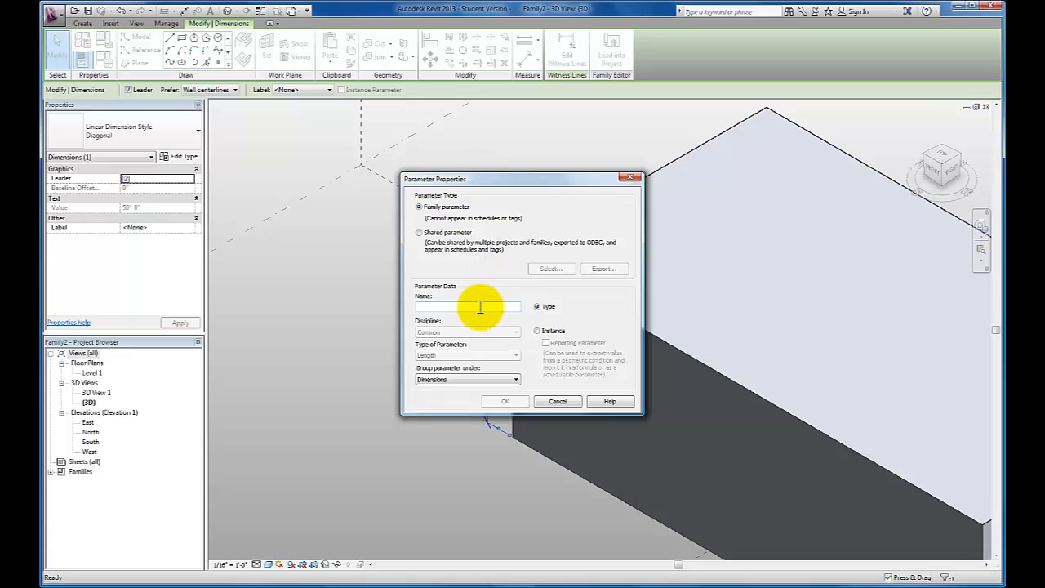
text(Height)
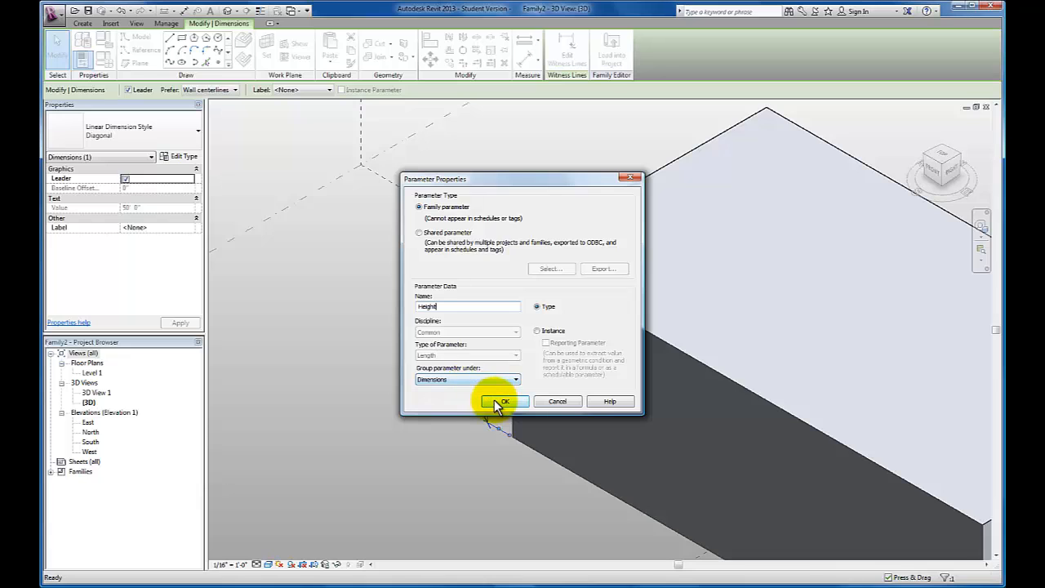
click(503, 401)
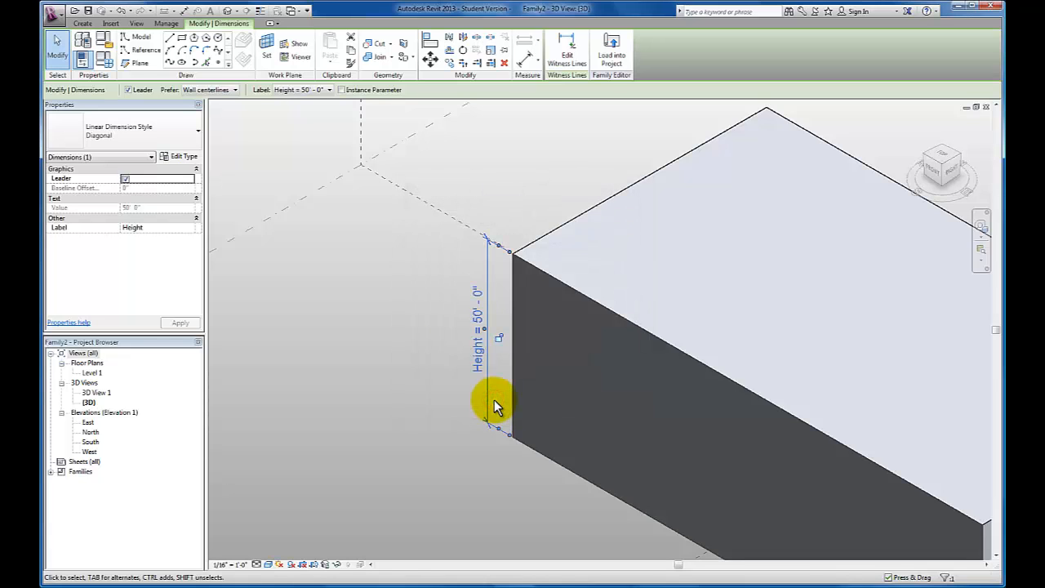
mouse_move(464, 403)
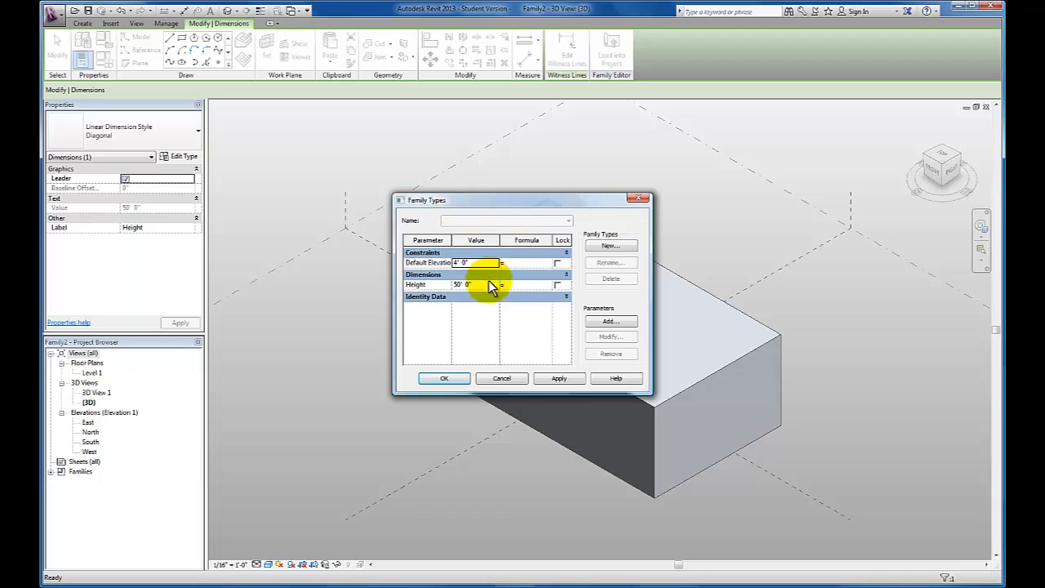
mouse_move(490, 288)
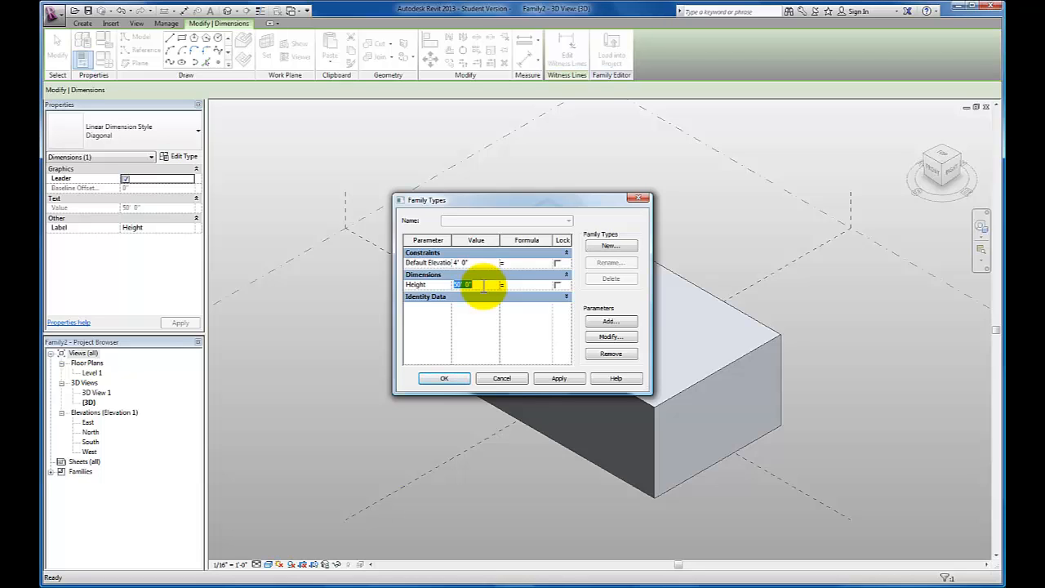
- Set Height to 100' in Family Types, apply it, and close the dialog
text(100)
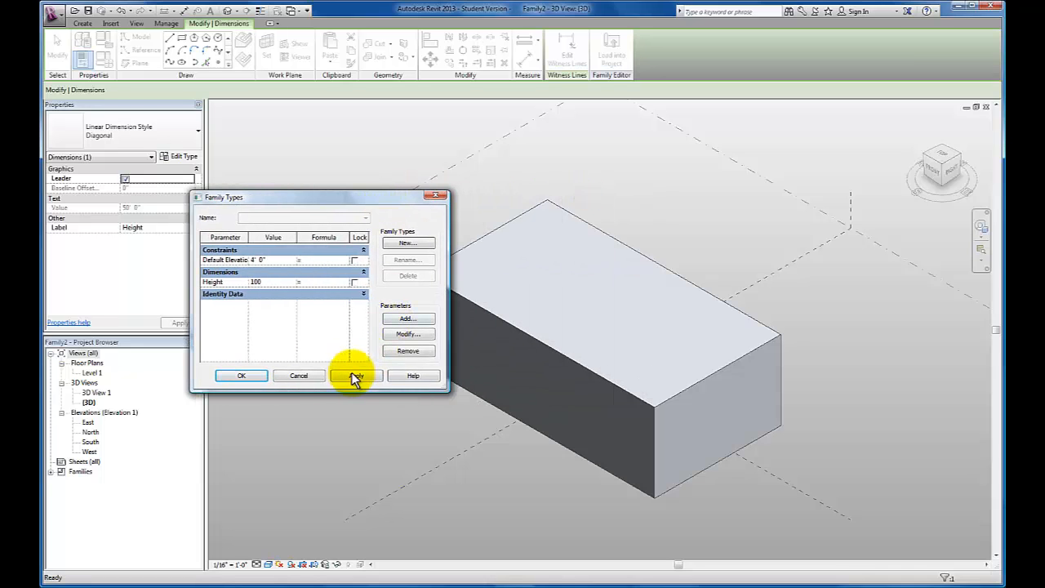
click(355, 375)
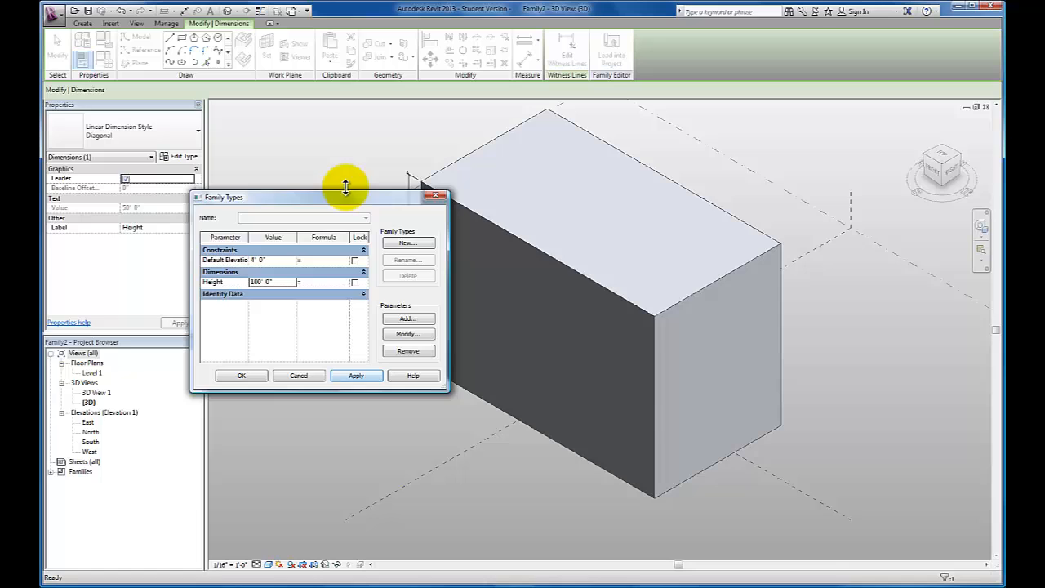
drag(343, 197, 822, 214)
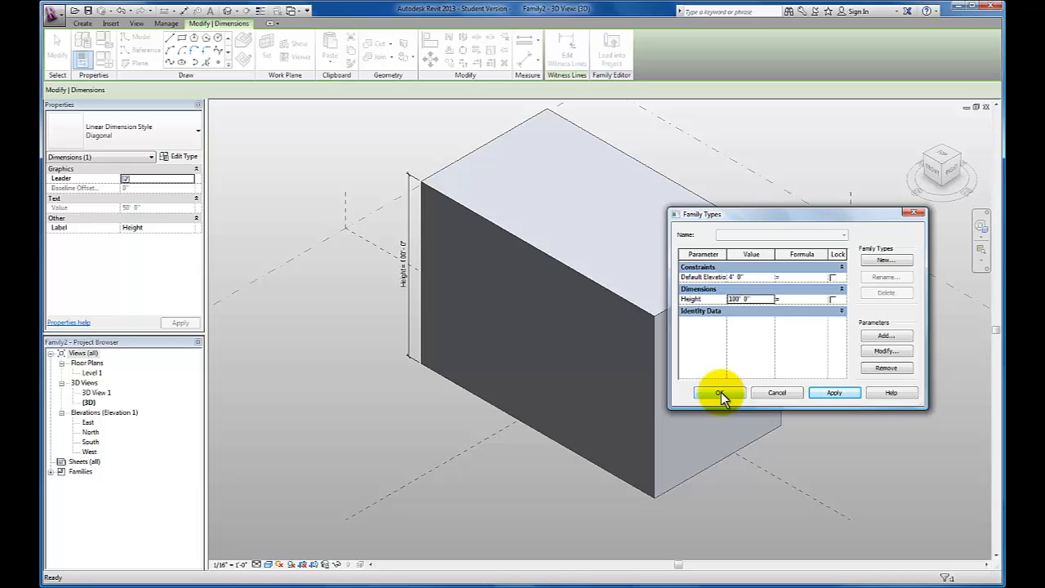
click(717, 393)
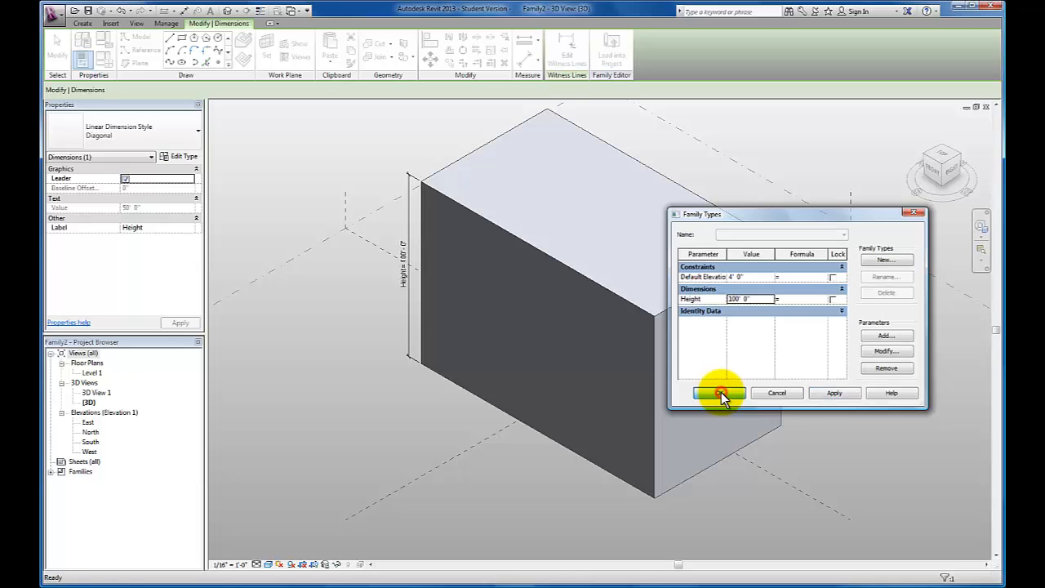
click(720, 392)
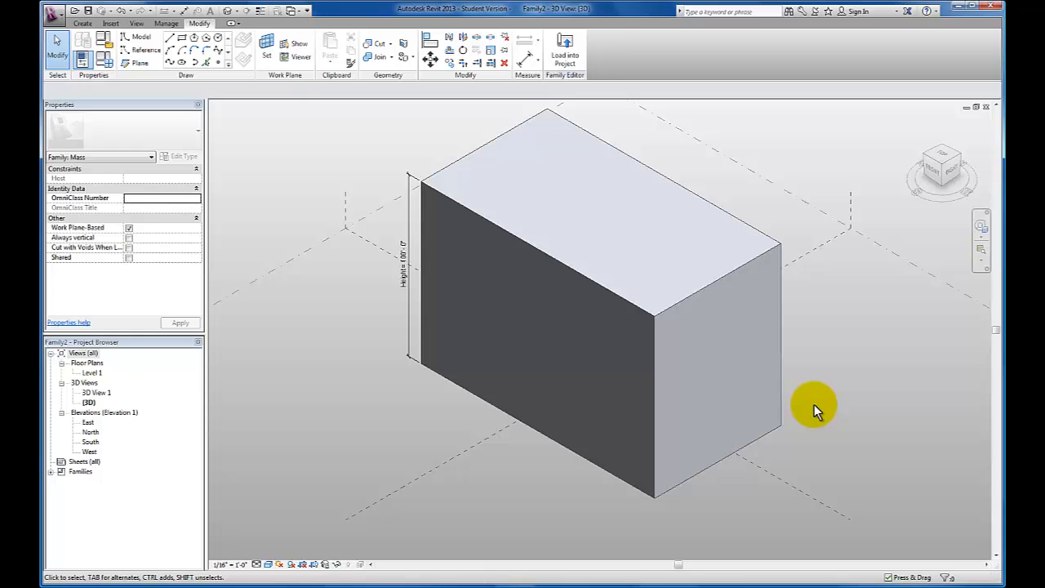
mouse_move(441, 86)
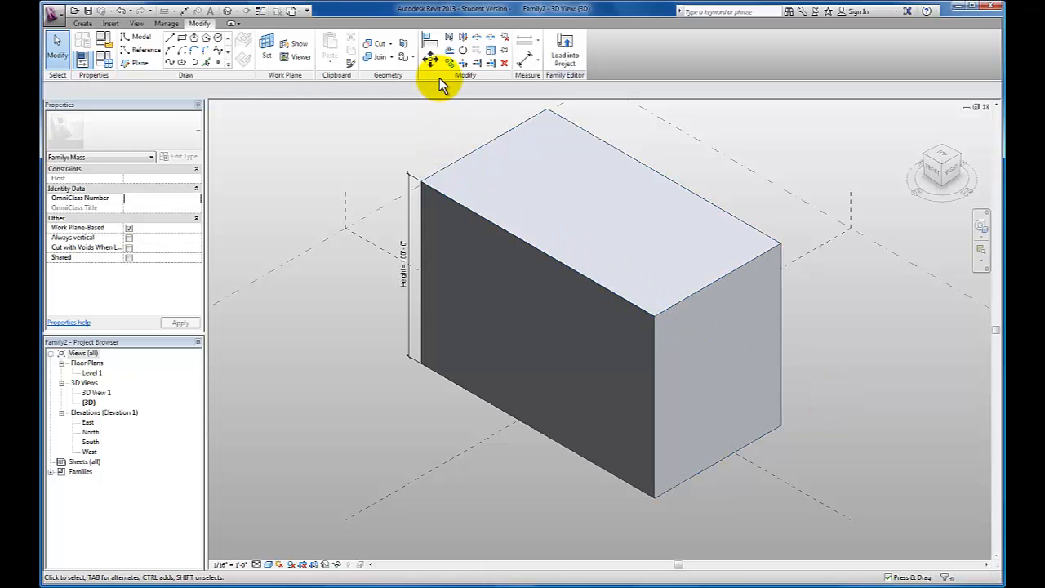
- Place an aligned dimension across the box's 80' base edge
click(83, 23)
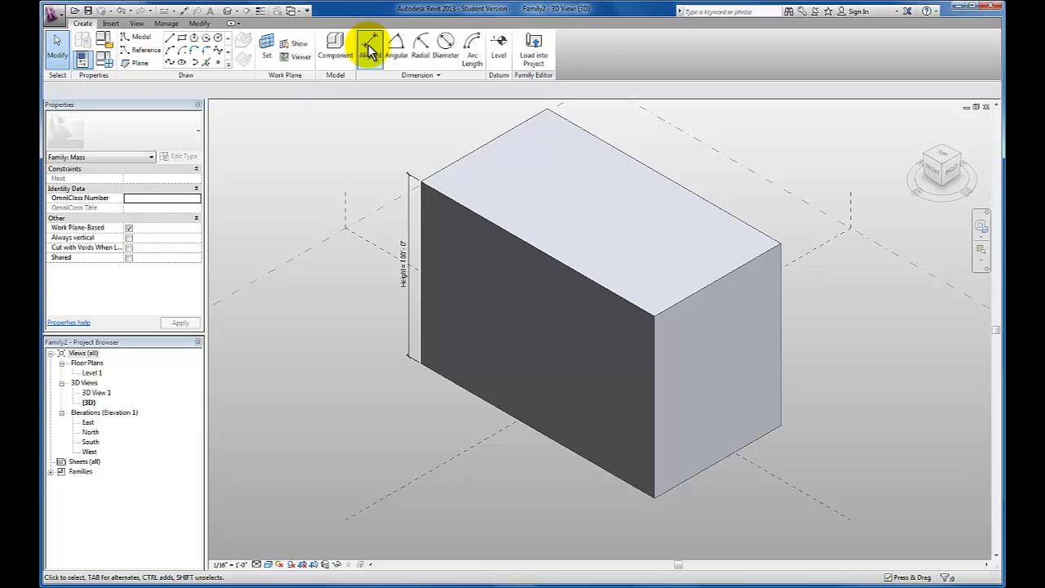
click(369, 46)
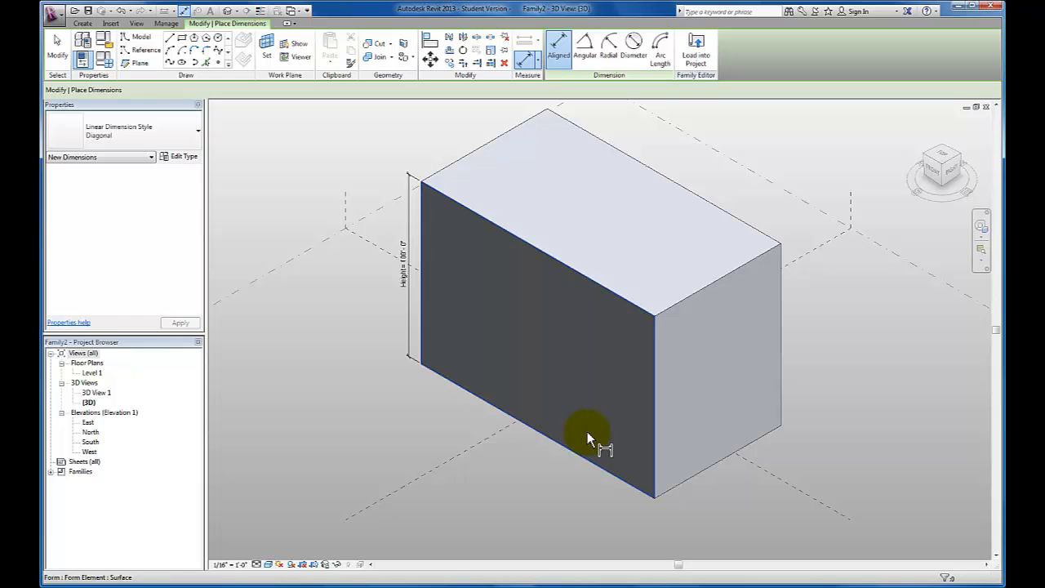
click(587, 433)
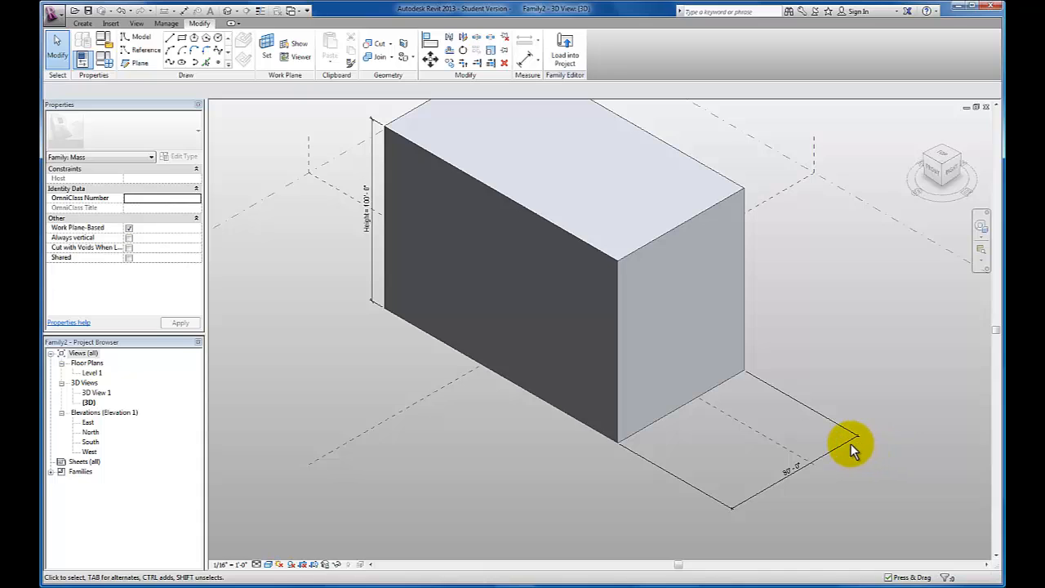
- Label the 80' base dimension with a new Width type parameter
click(849, 445)
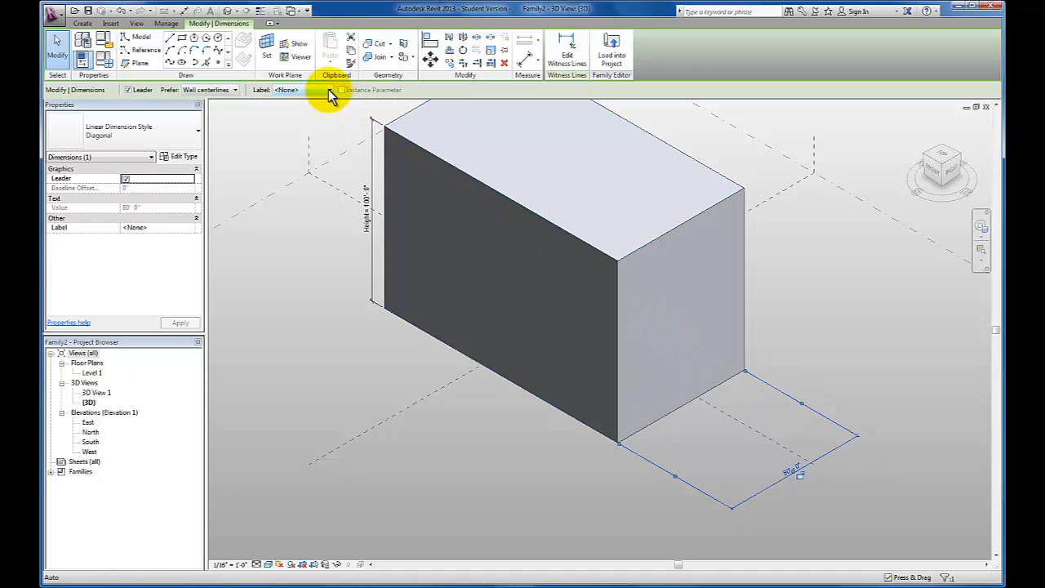
click(330, 90)
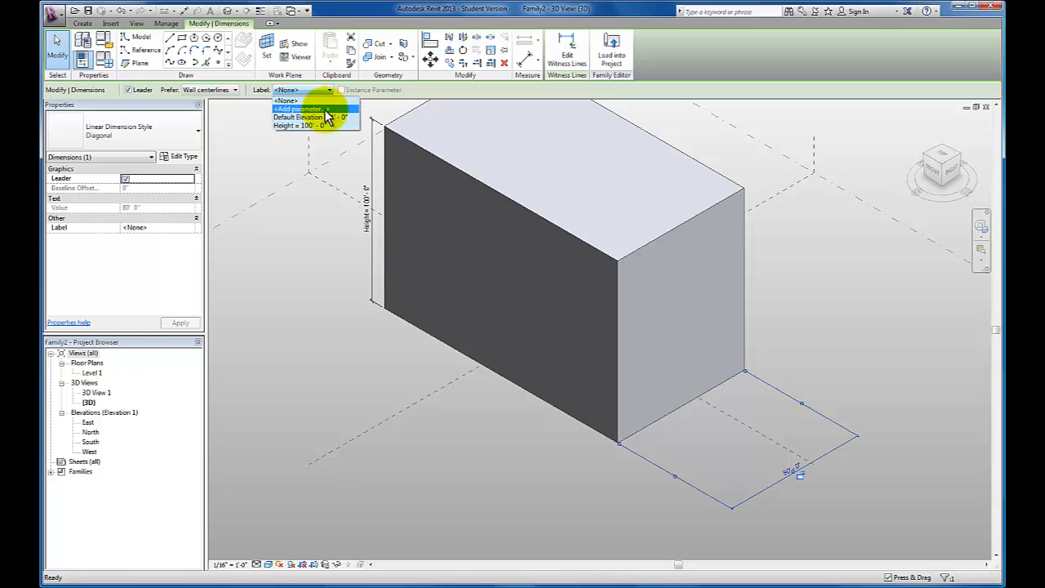
click(298, 108)
text(Width)
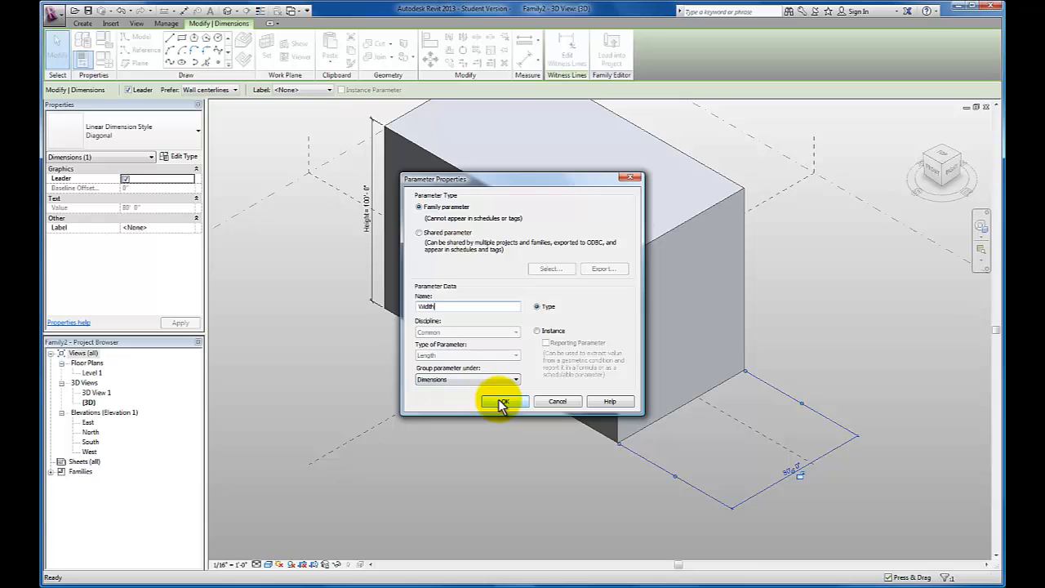
click(502, 401)
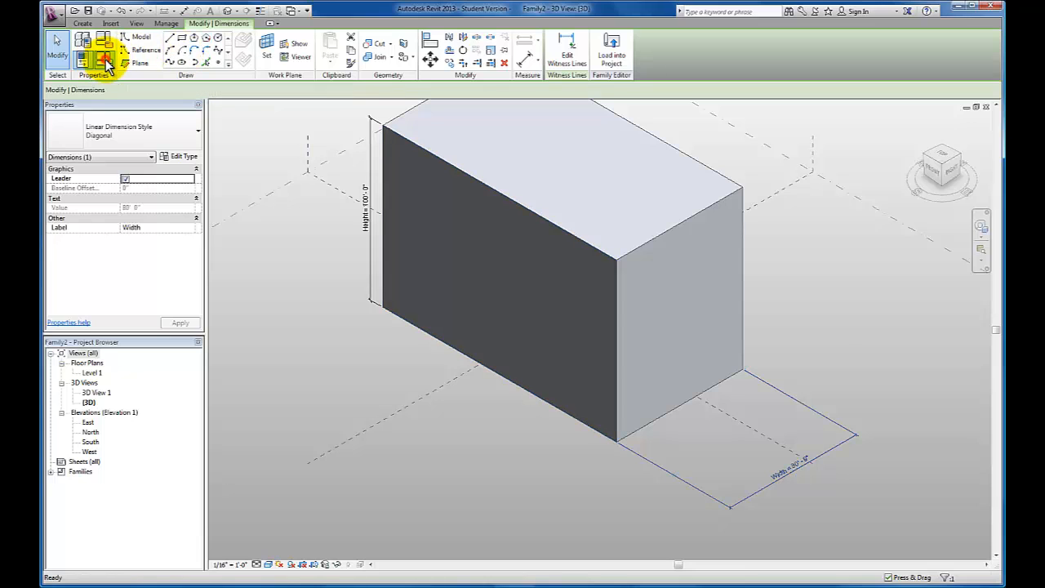
- Flex Width to 120' in Family Types, apply, and close the dialog
click(106, 61)
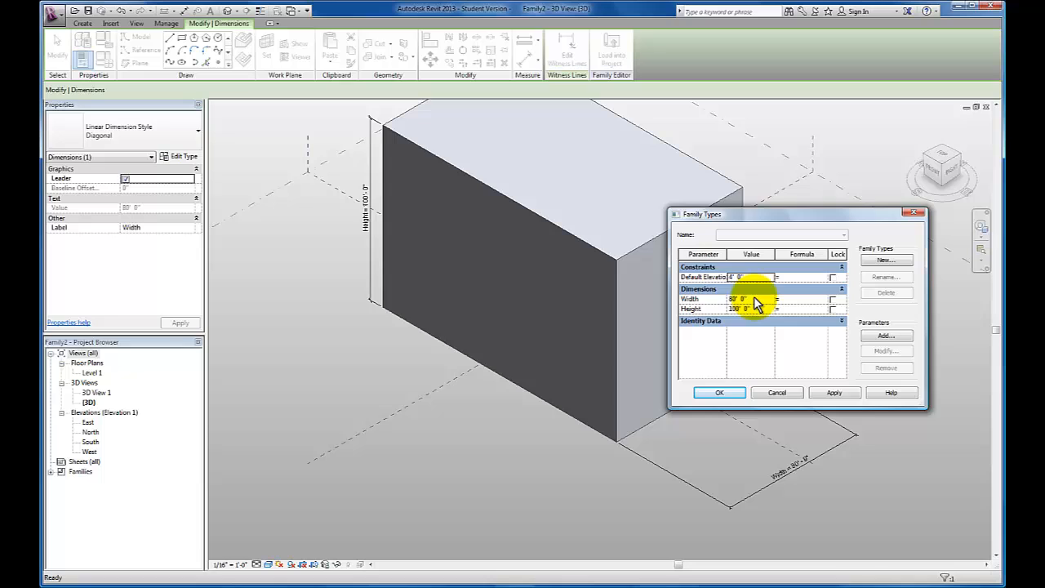
click(749, 298)
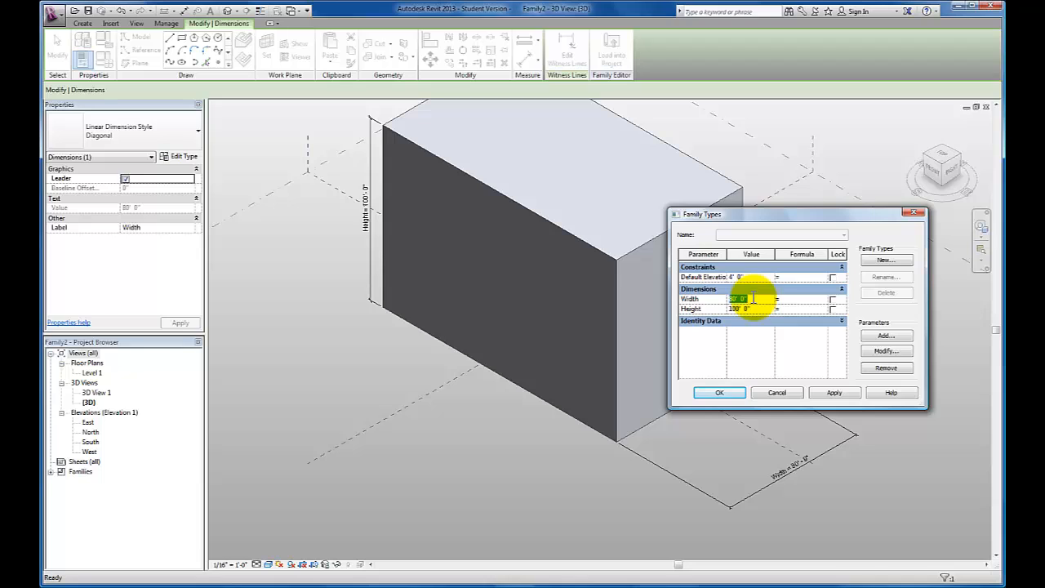
text(120)
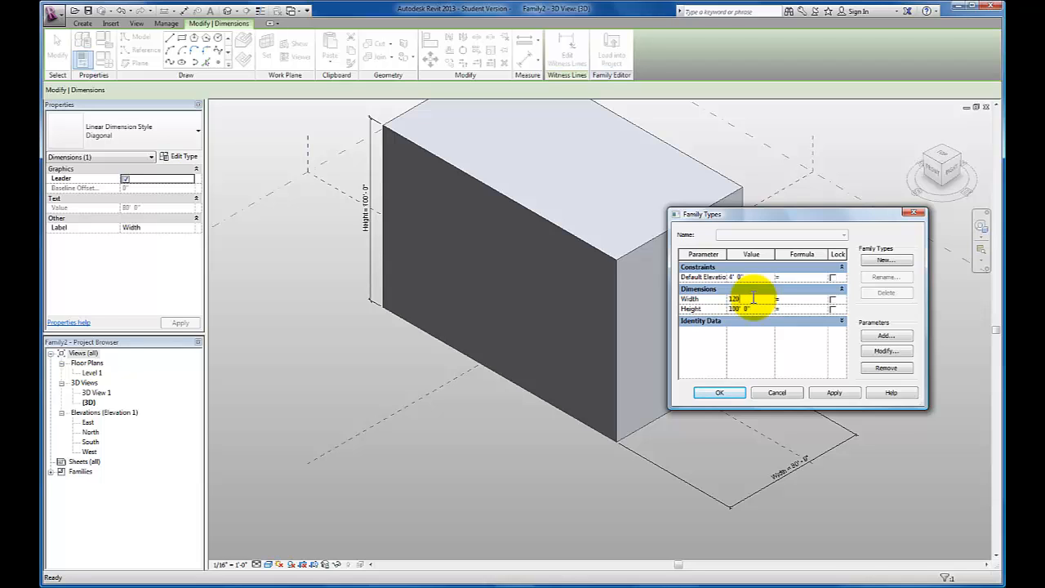
click(833, 393)
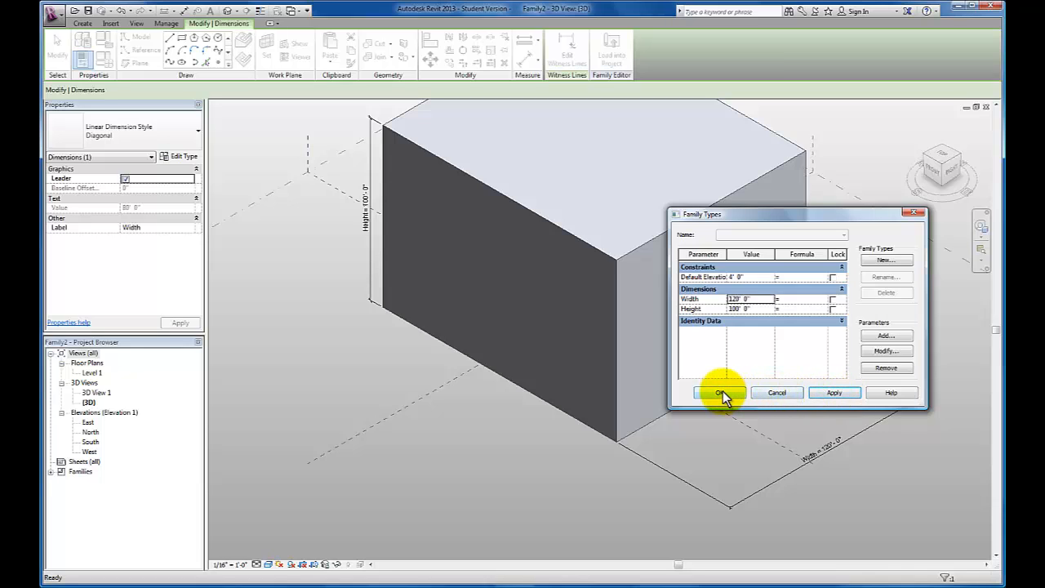
click(719, 393)
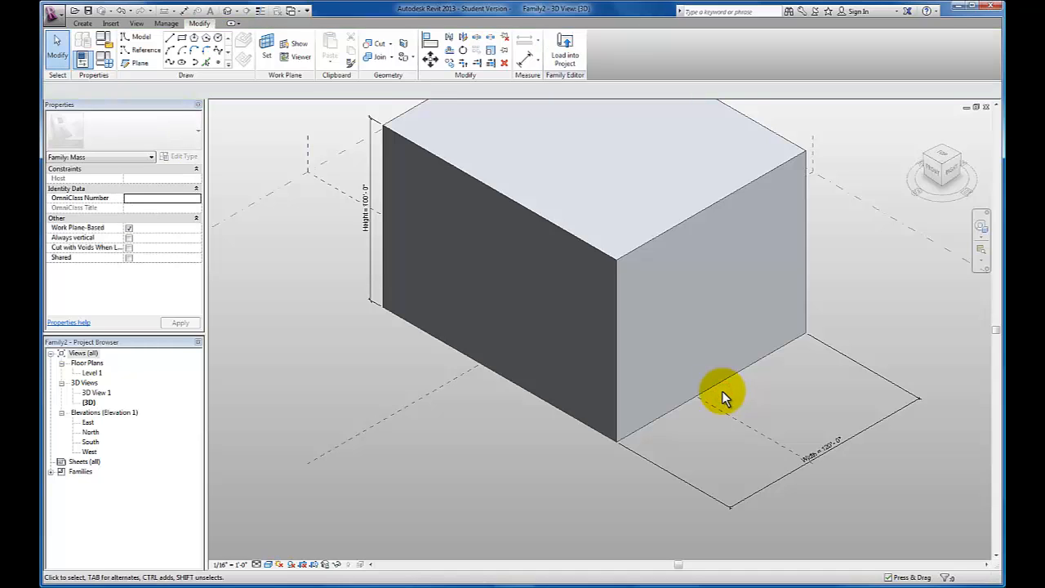
mouse_move(788, 362)
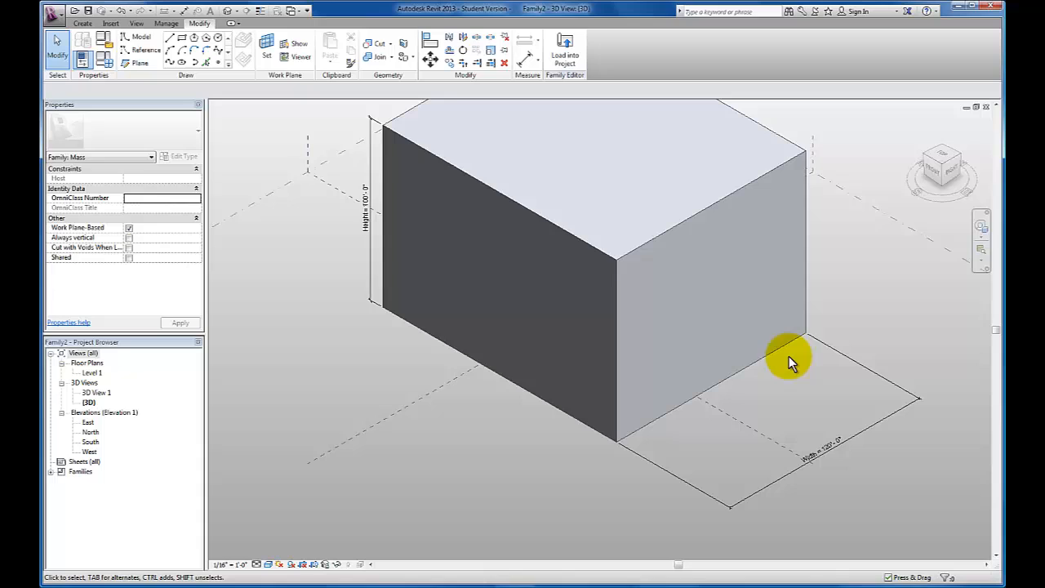
mouse_move(815, 343)
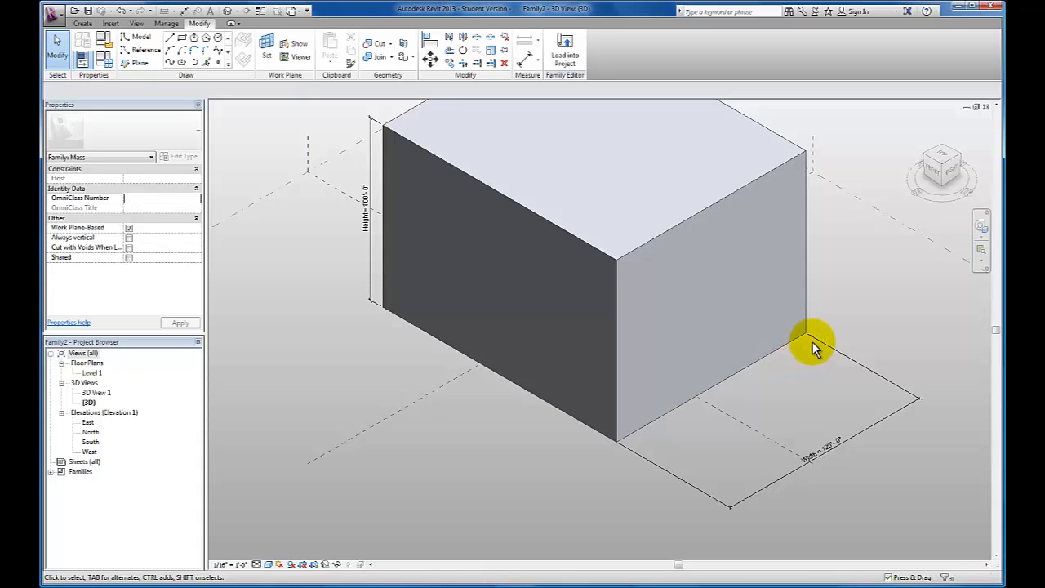
mouse_move(815, 343)
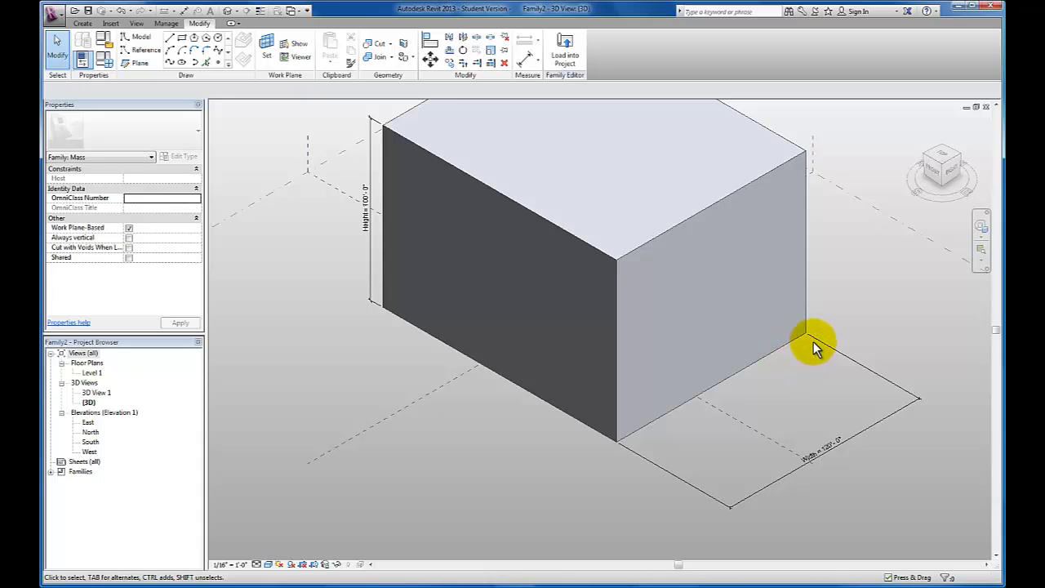
mouse_move(792, 358)
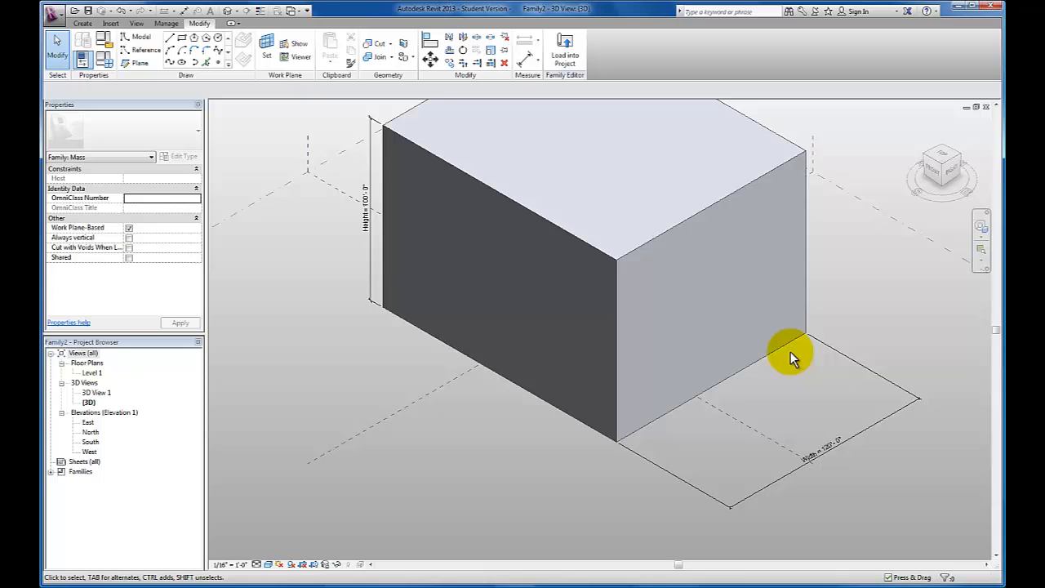
mouse_move(805, 343)
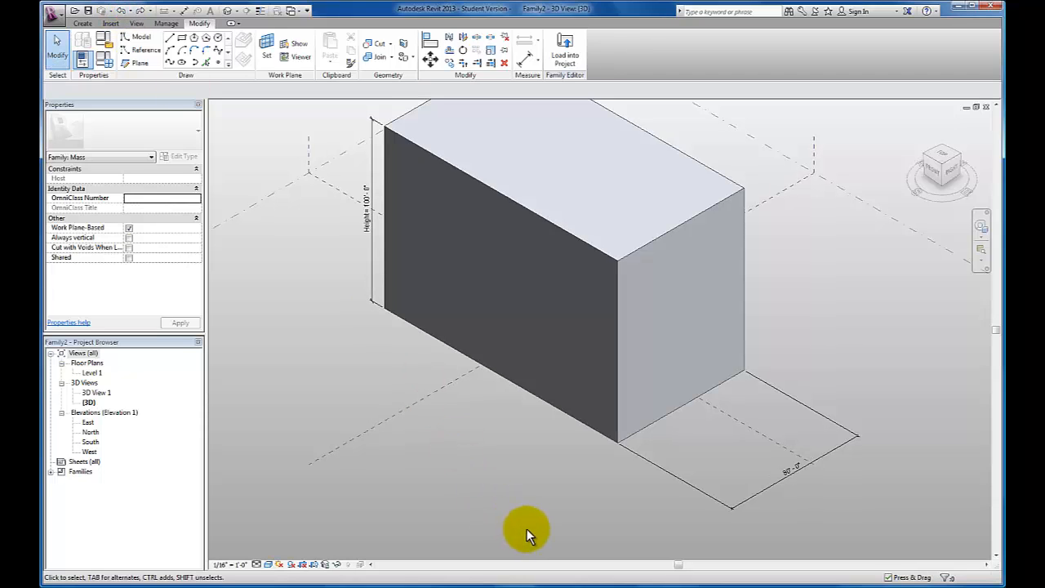
mouse_move(537, 524)
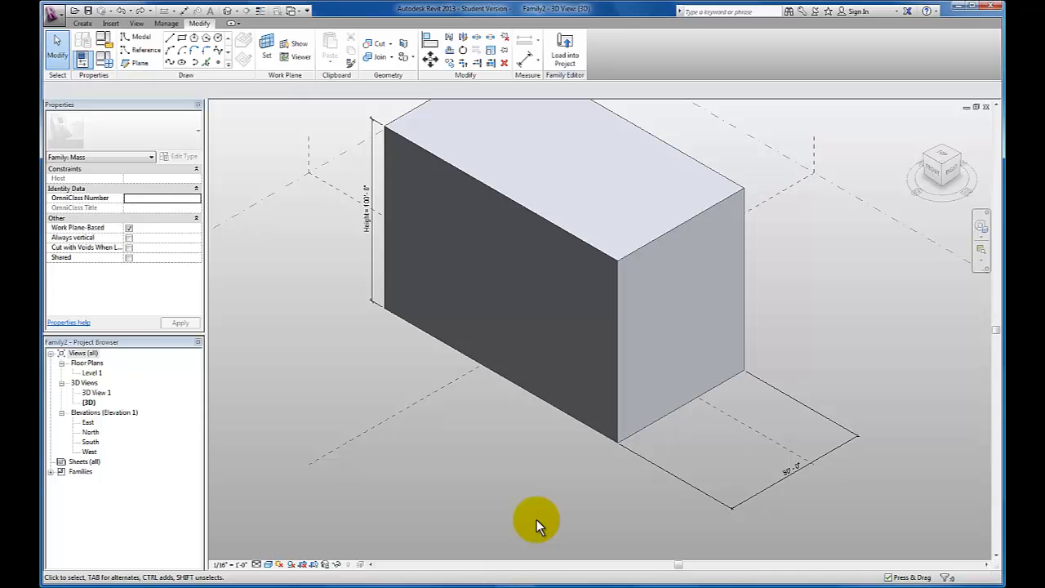
mouse_move(747, 392)
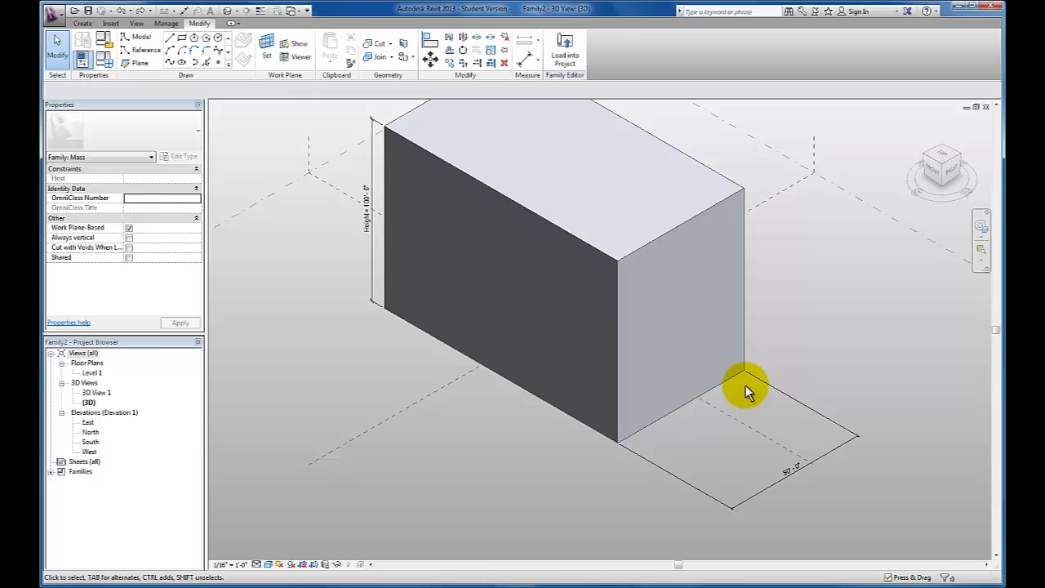
mouse_move(729, 355)
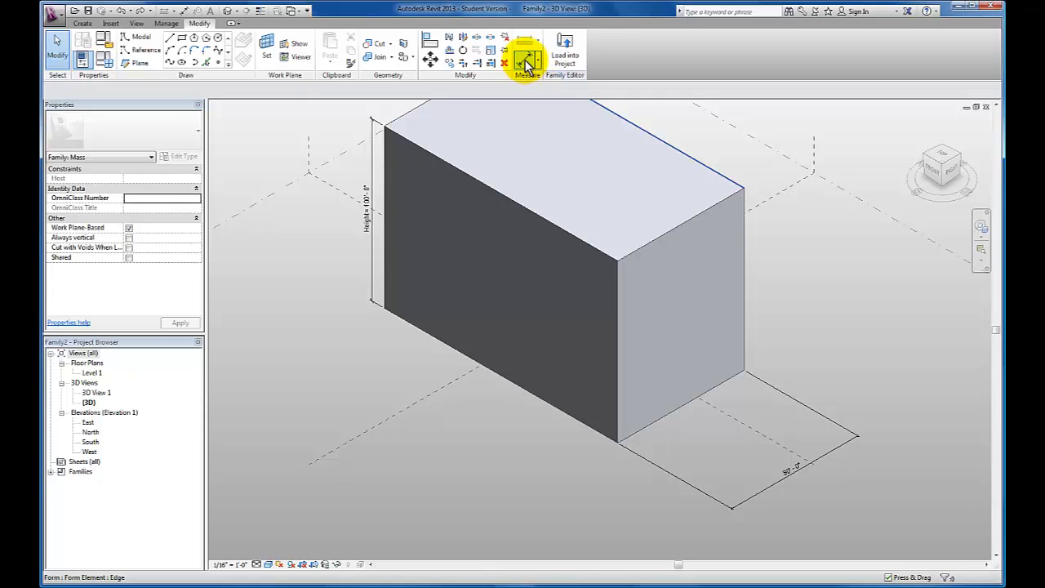
- Dimension both edges and the centre reference across the width, then toggle EQ
click(527, 57)
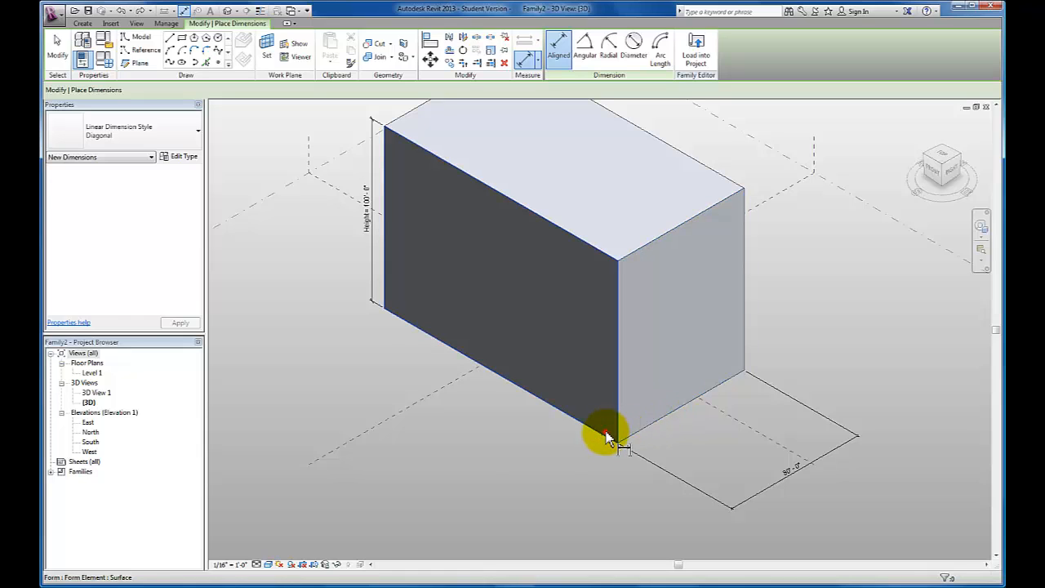
click(606, 437)
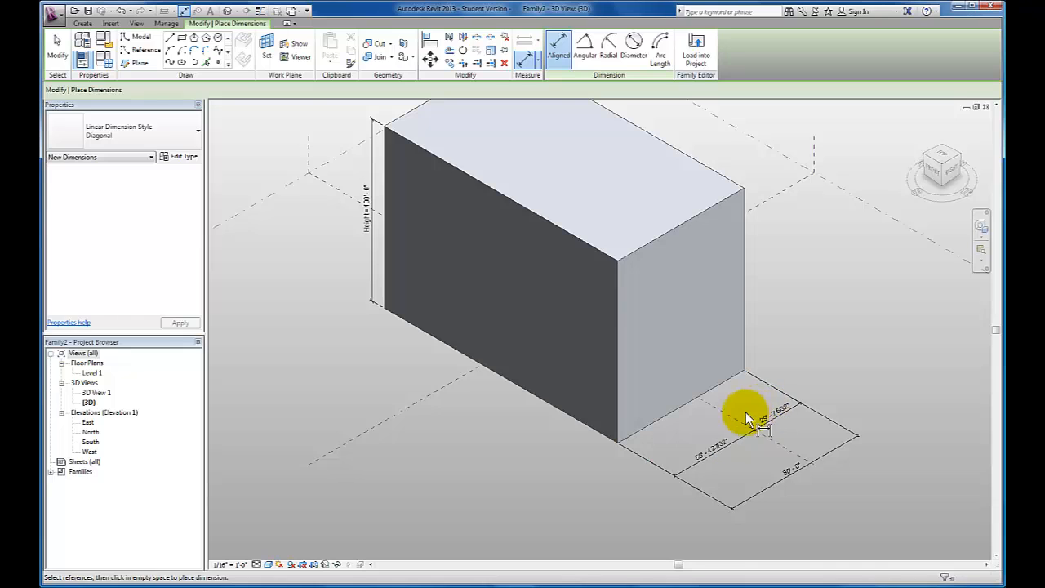
click(734, 441)
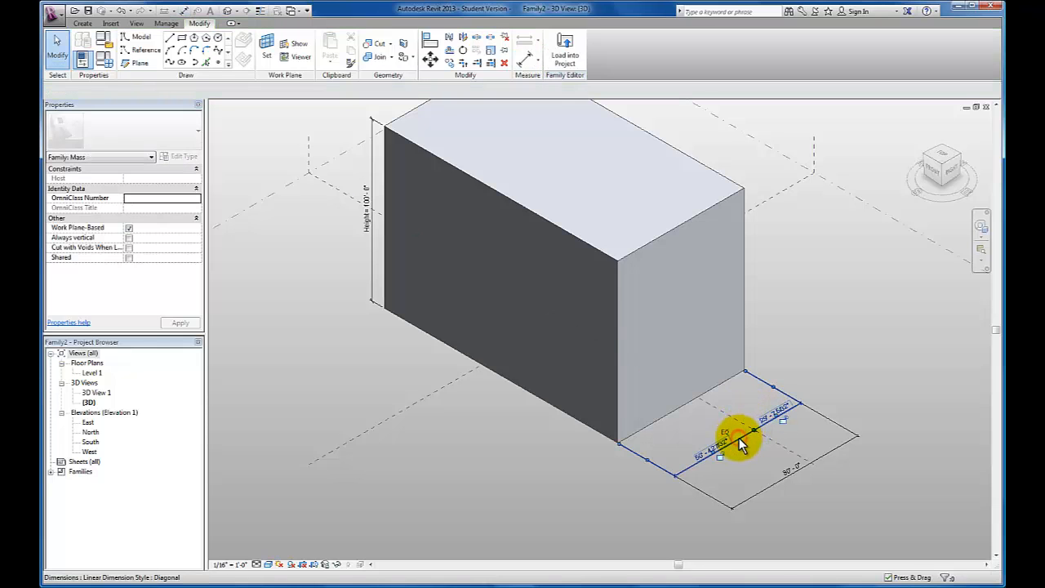
click(739, 440)
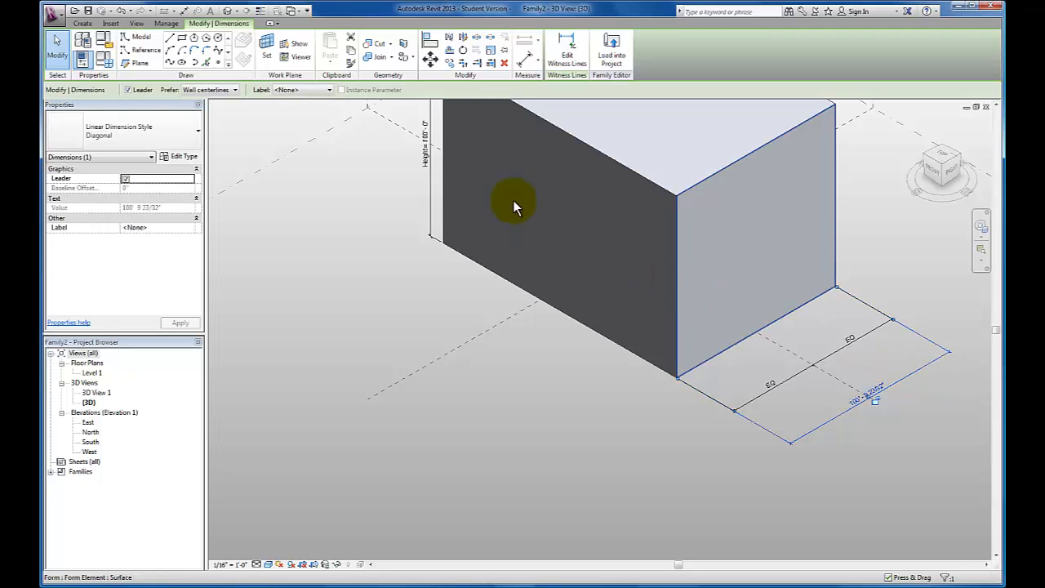
- Label the overall 100' depth dimension with a new Width type parameter
click(329, 90)
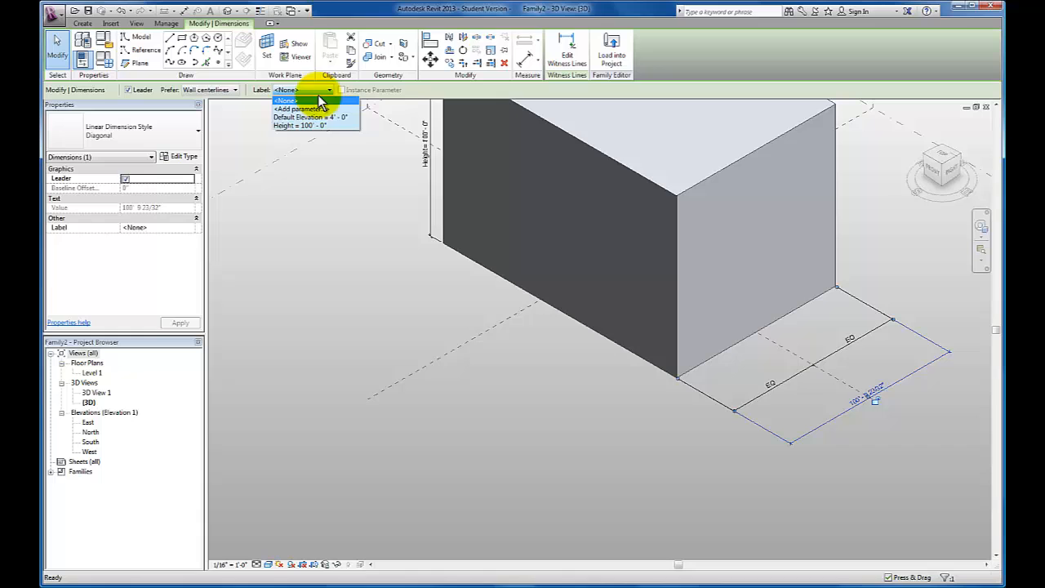
click(299, 109)
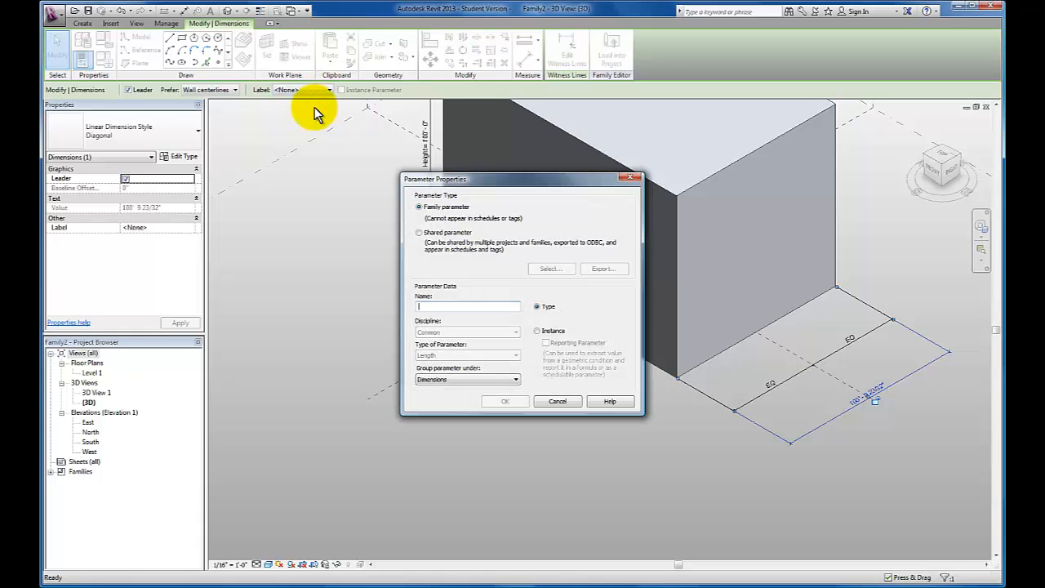
text(Width)
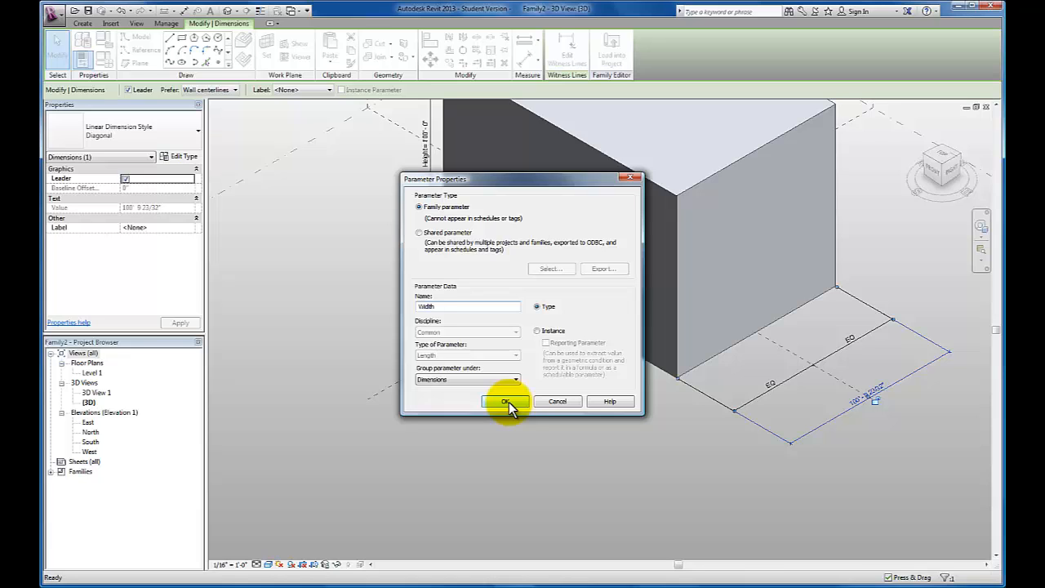
click(506, 401)
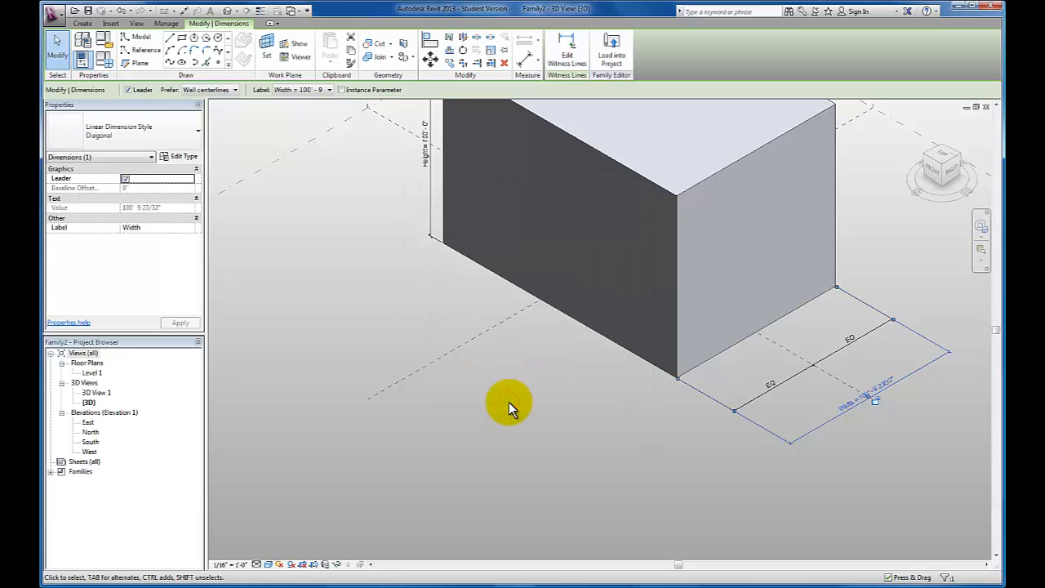
mouse_move(734, 461)
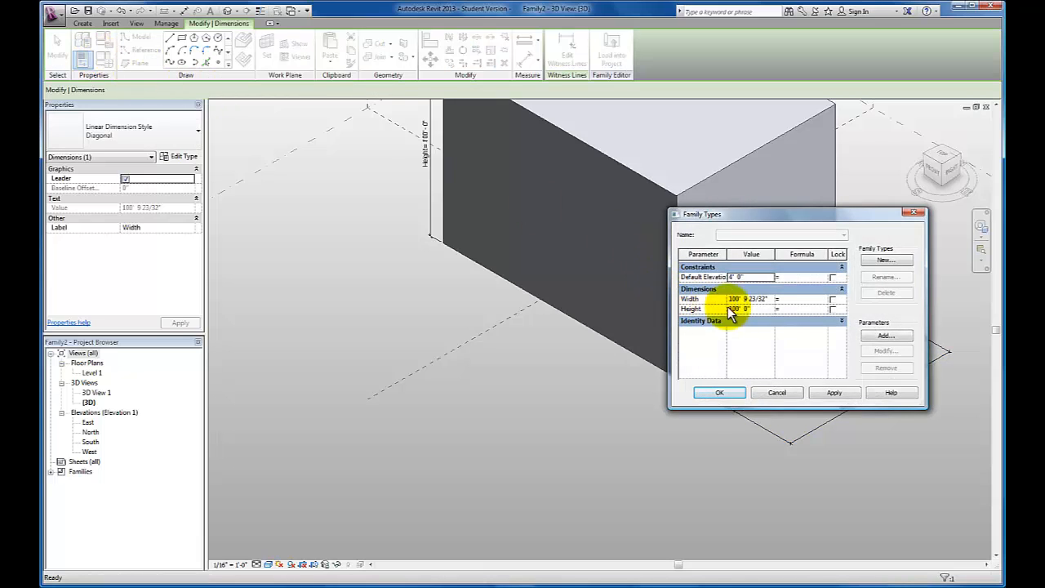
- Apply a 50' Width with 100' Height in Family Types and close it
click(749, 299)
text(50)
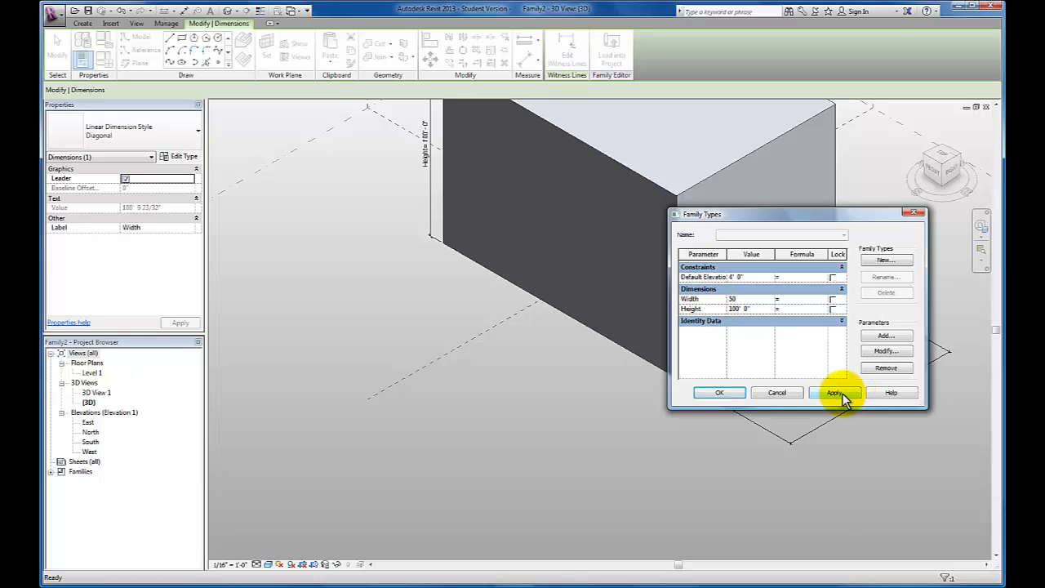
click(834, 393)
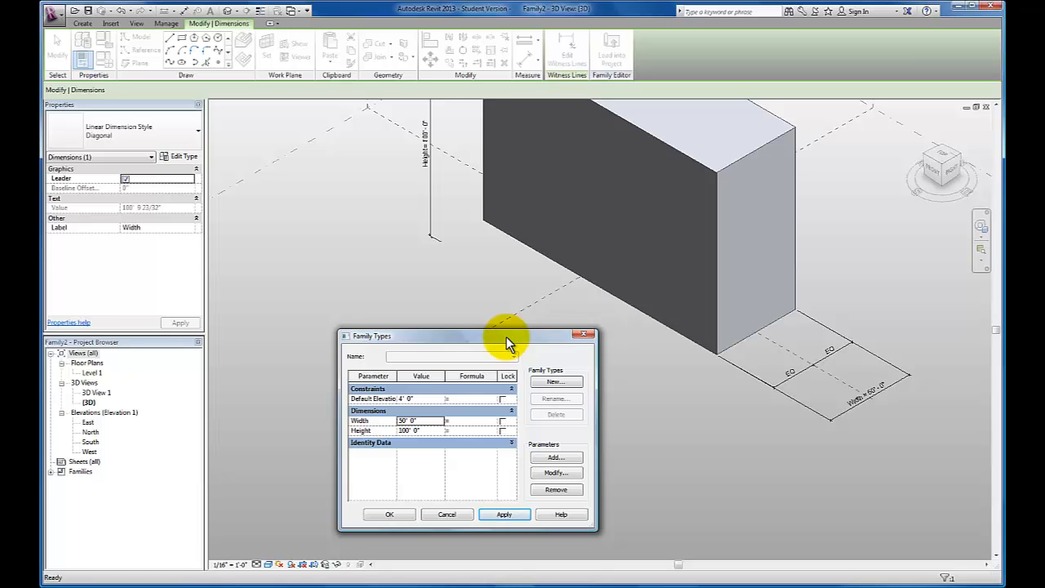
mouse_move(562, 353)
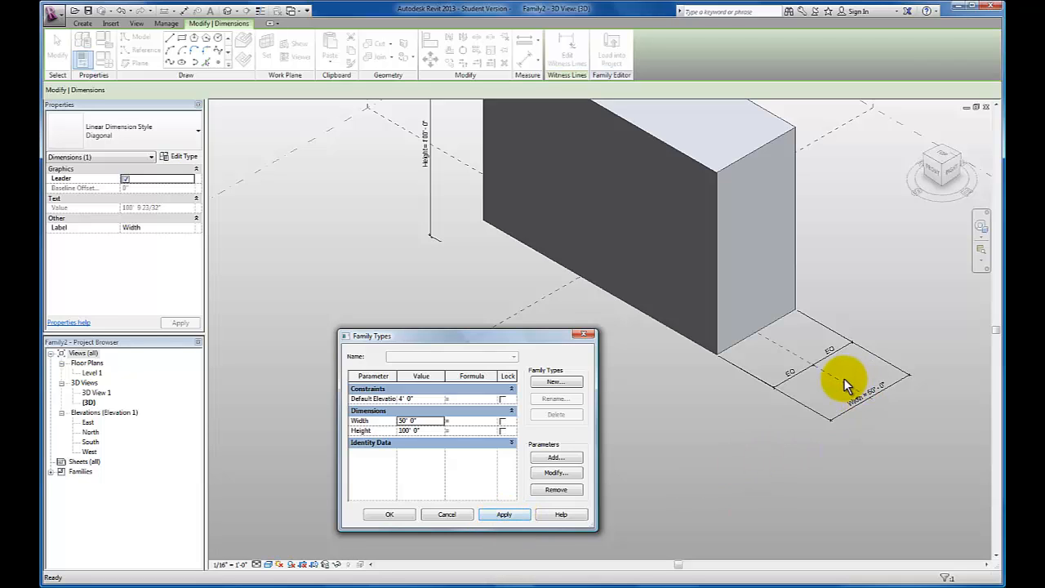
mouse_move(824, 380)
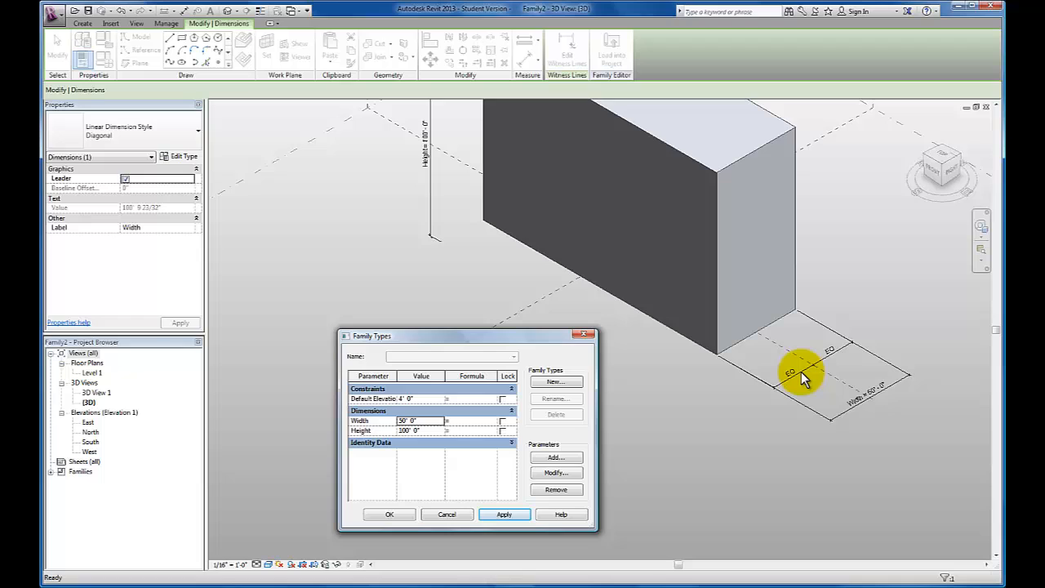
mouse_move(839, 359)
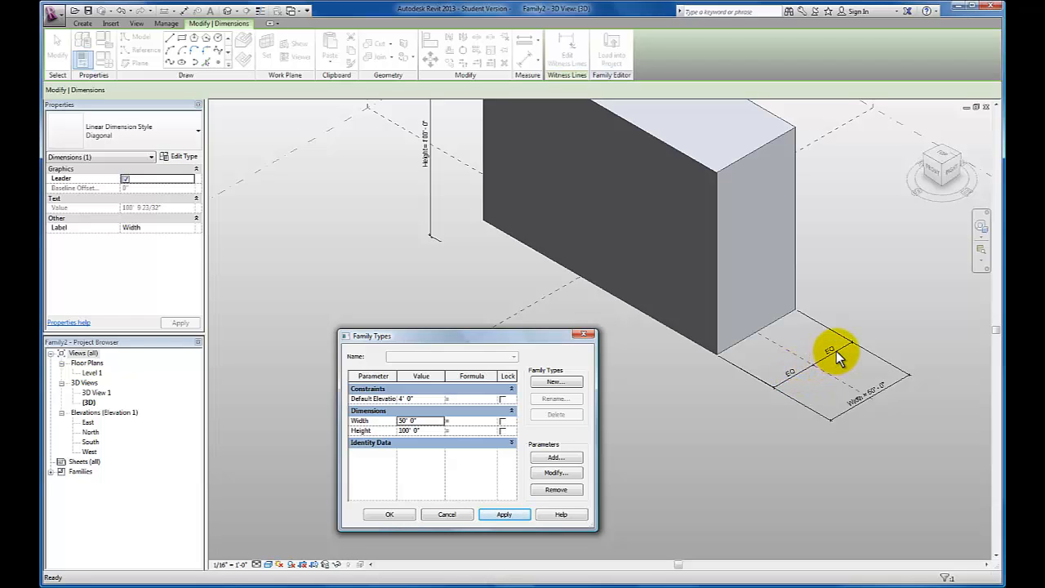
mouse_move(886, 397)
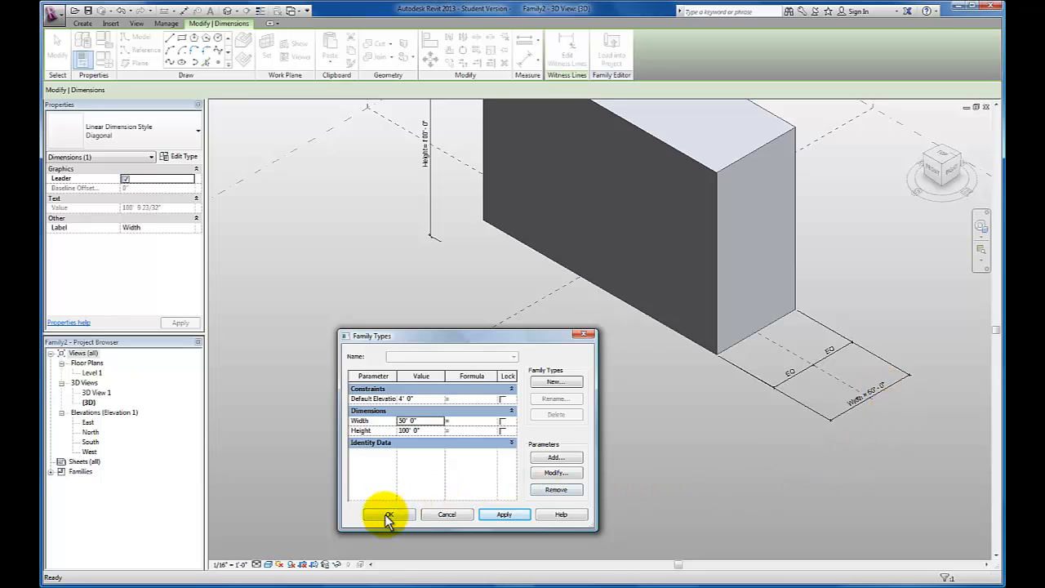
click(387, 515)
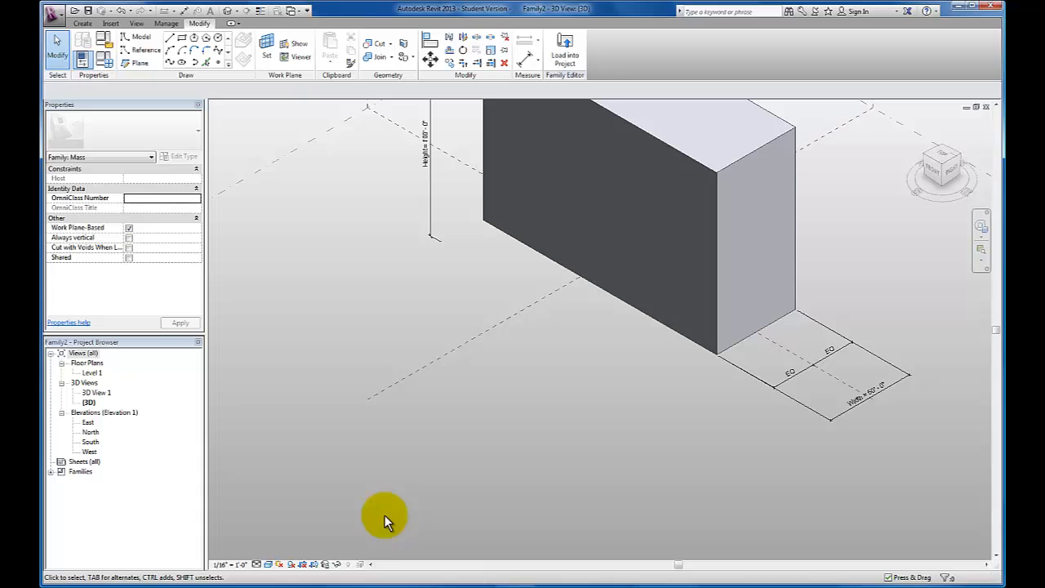
mouse_move(334, 323)
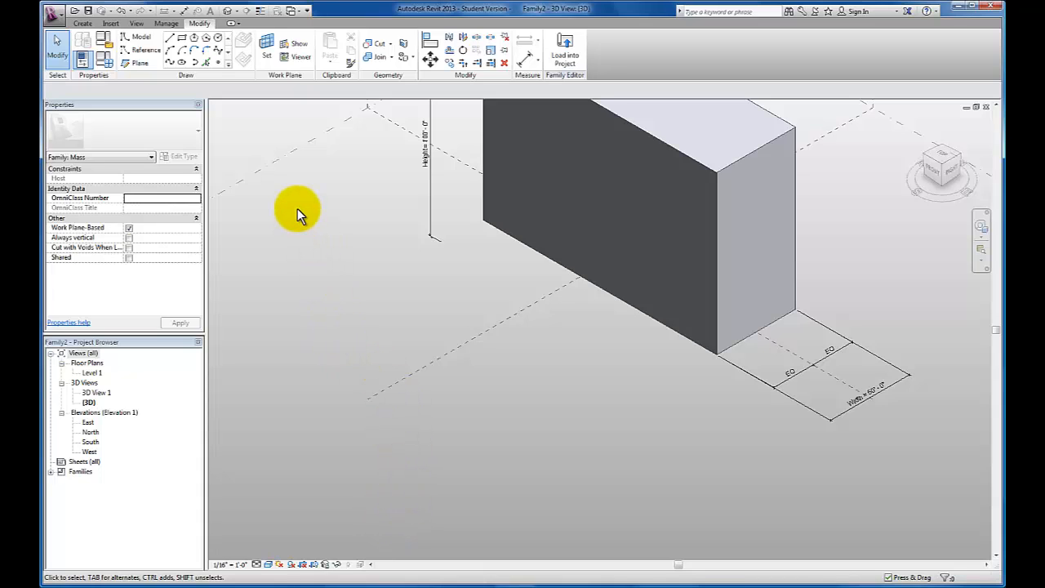
- Place an aligned dimension of about 148' along the box's long base edge
click(82, 23)
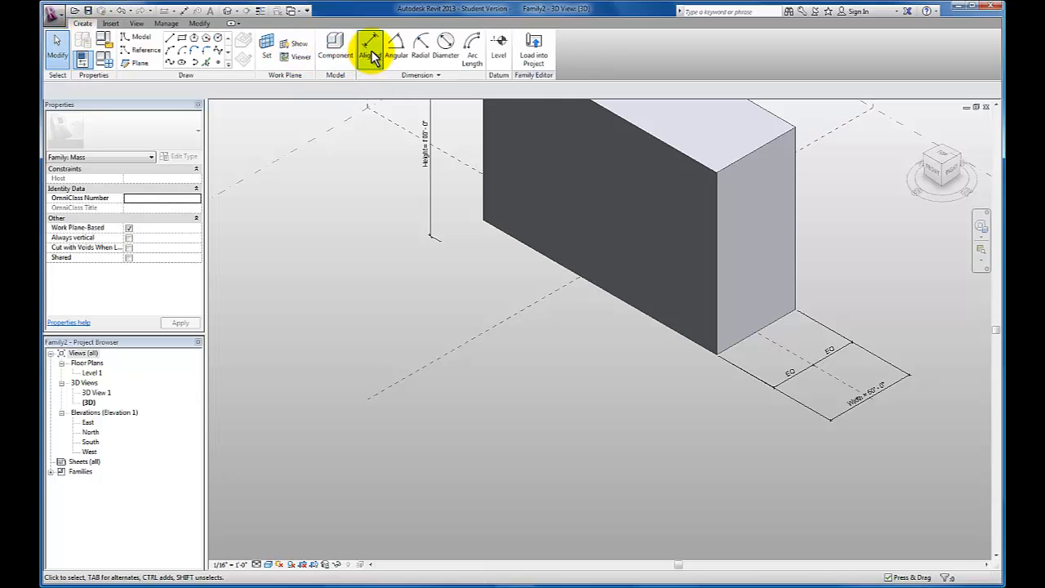
click(370, 49)
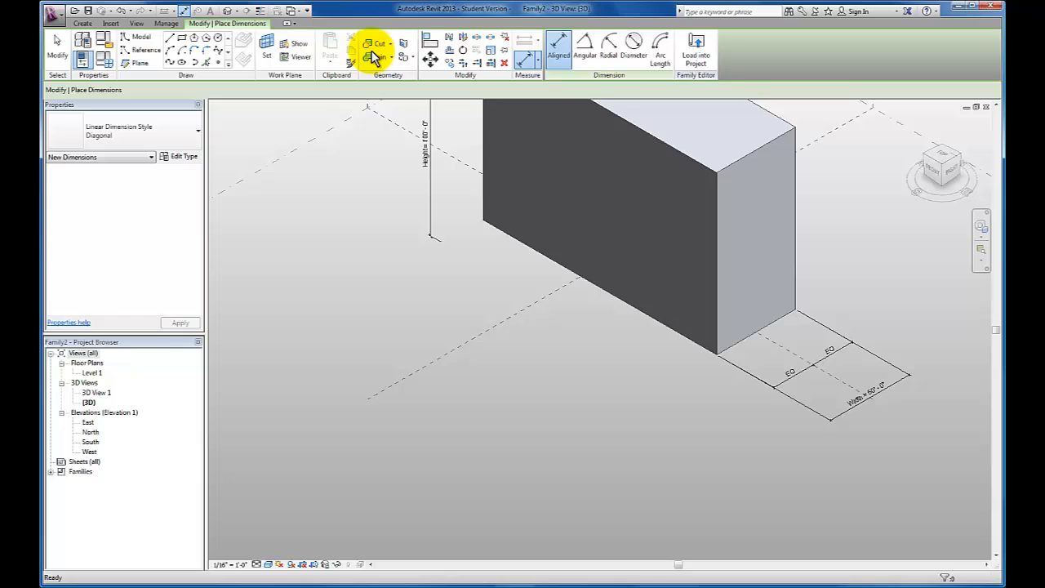
mouse_move(747, 335)
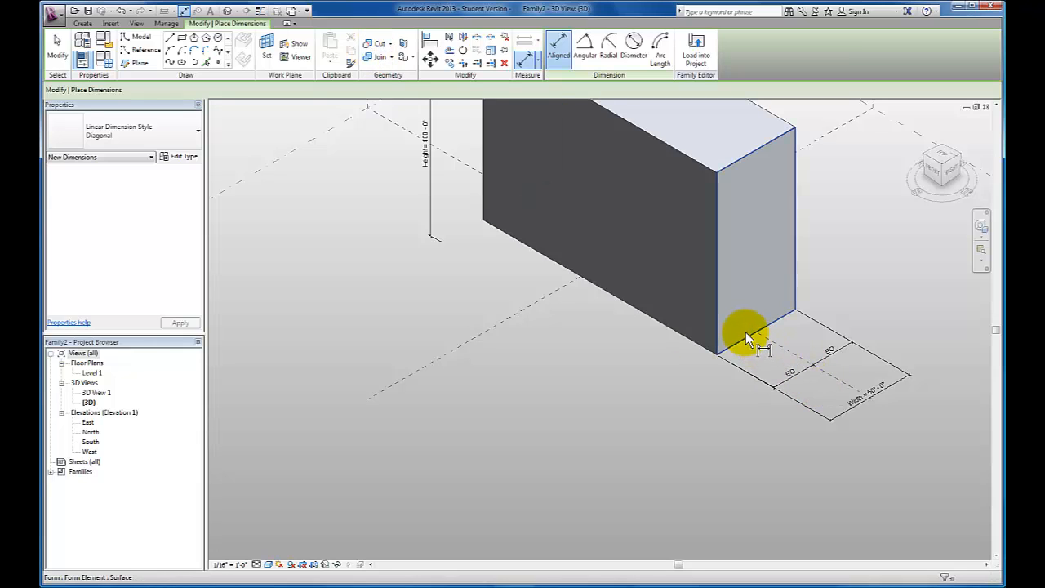
mouse_move(745, 333)
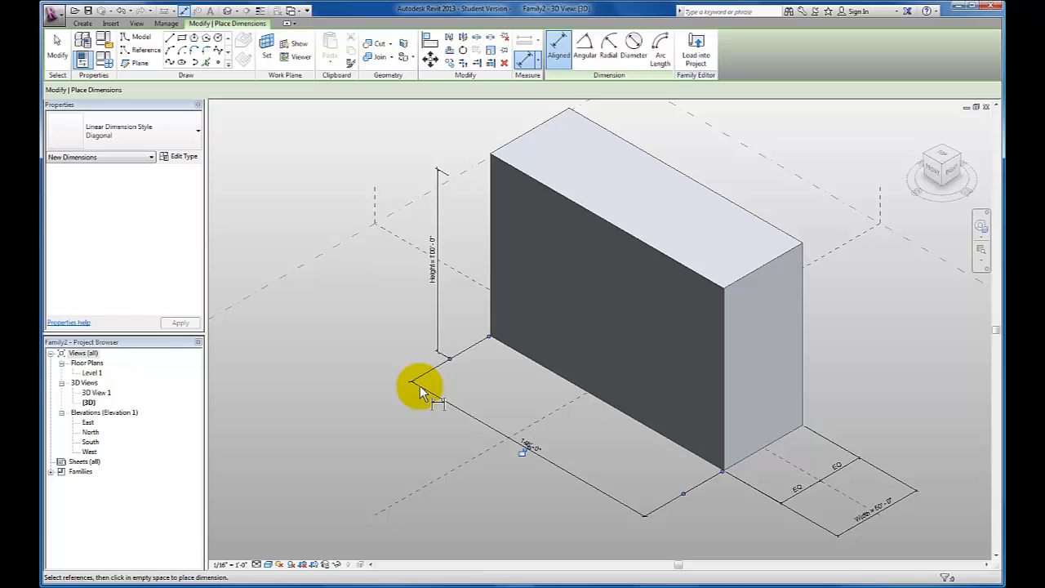
click(523, 449)
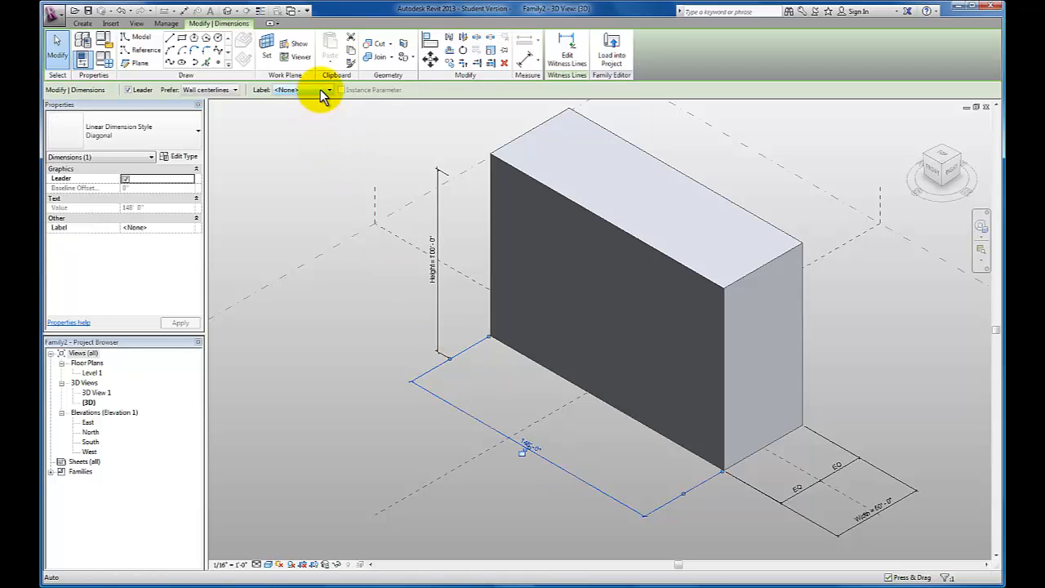
- Label the 148' dimension with a new 'Length' type parameter
click(328, 89)
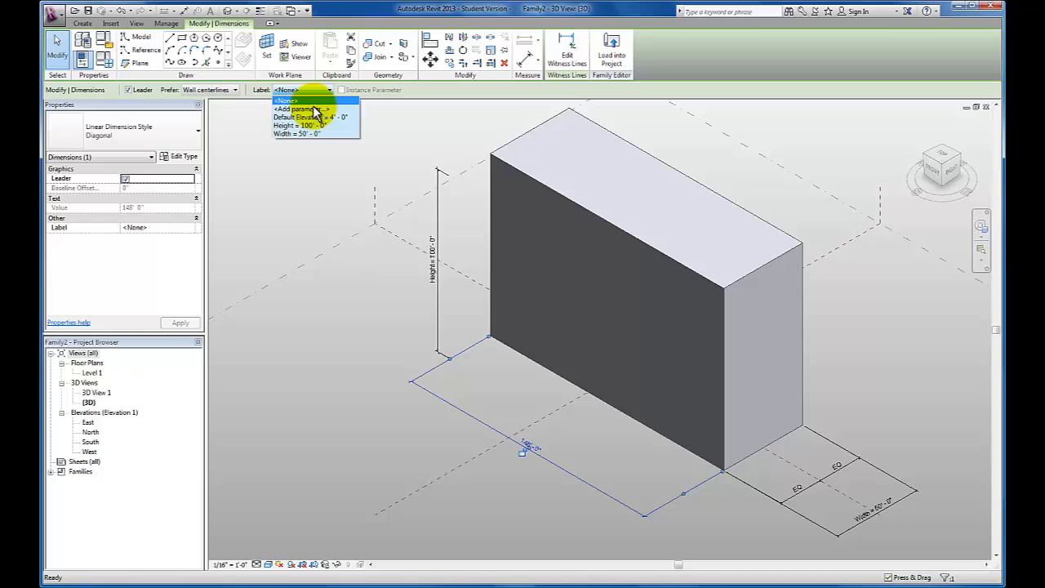
click(301, 108)
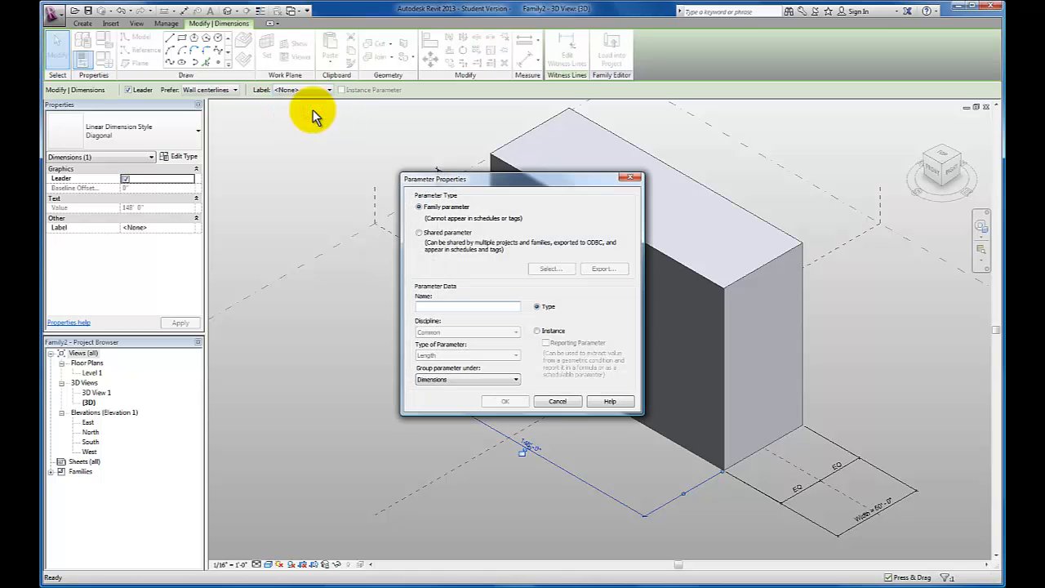
text(Length)
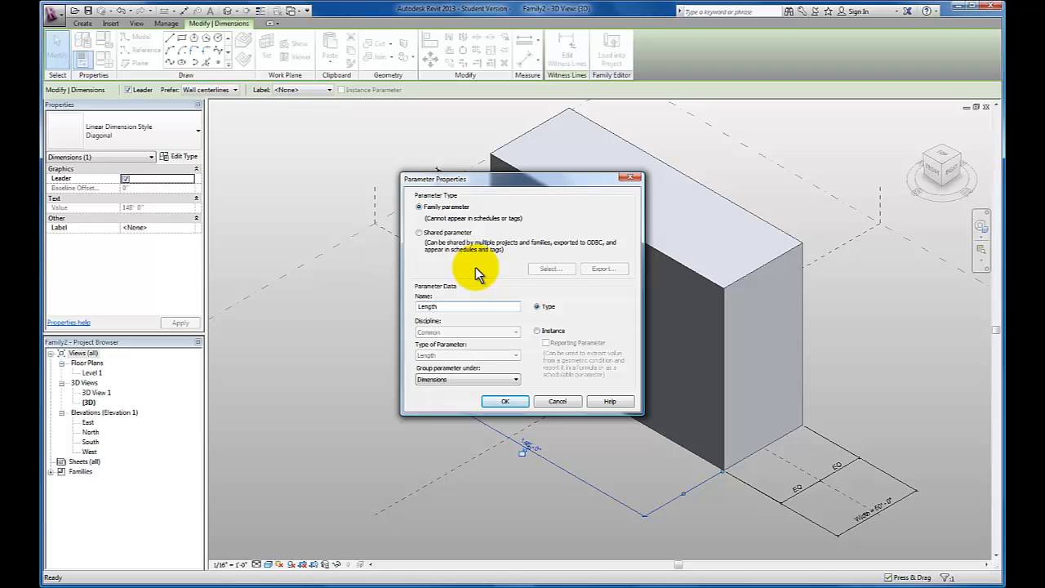
click(467, 306)
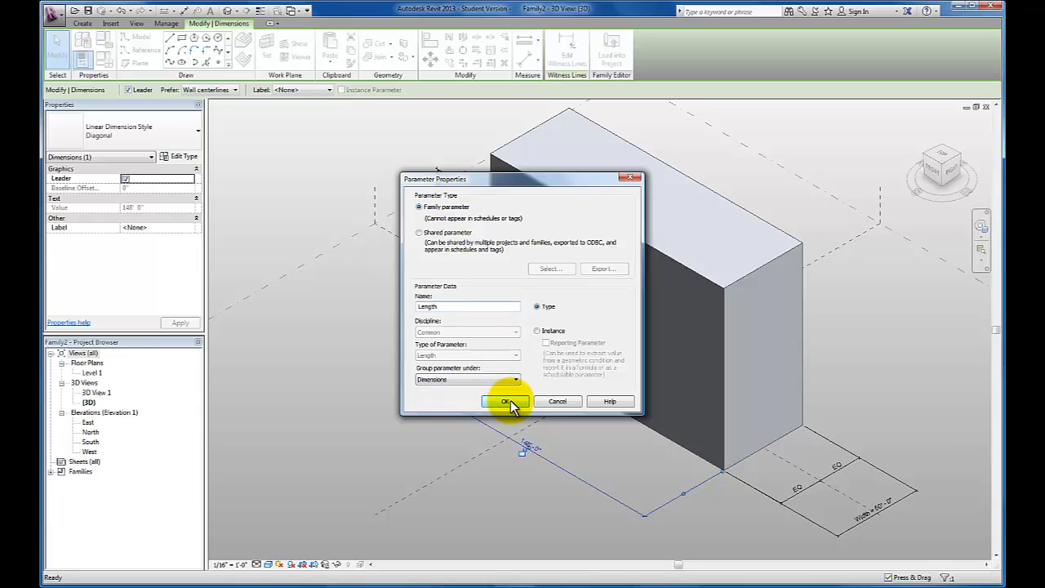
click(507, 401)
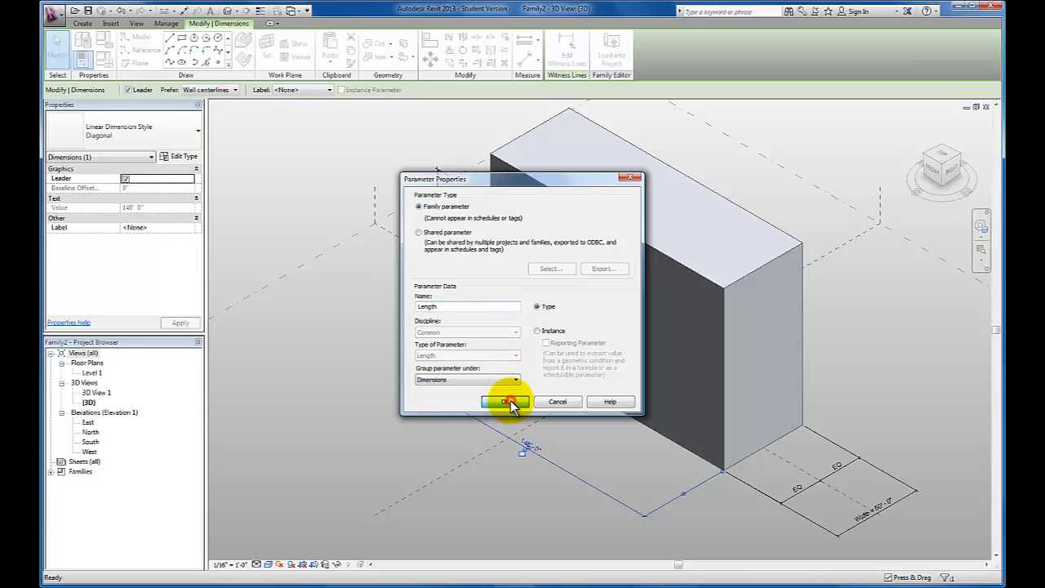
click(505, 401)
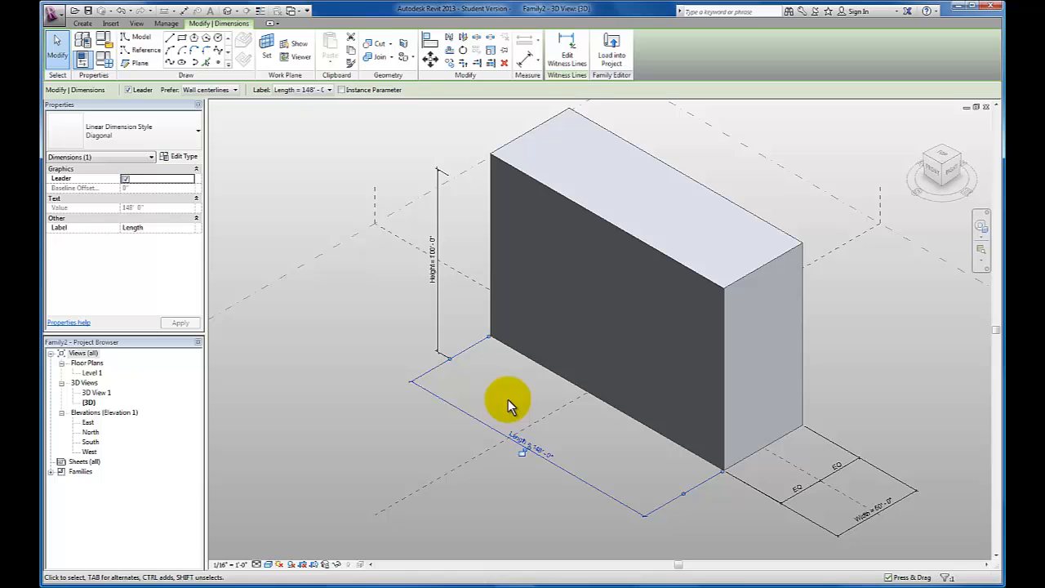
mouse_move(349, 265)
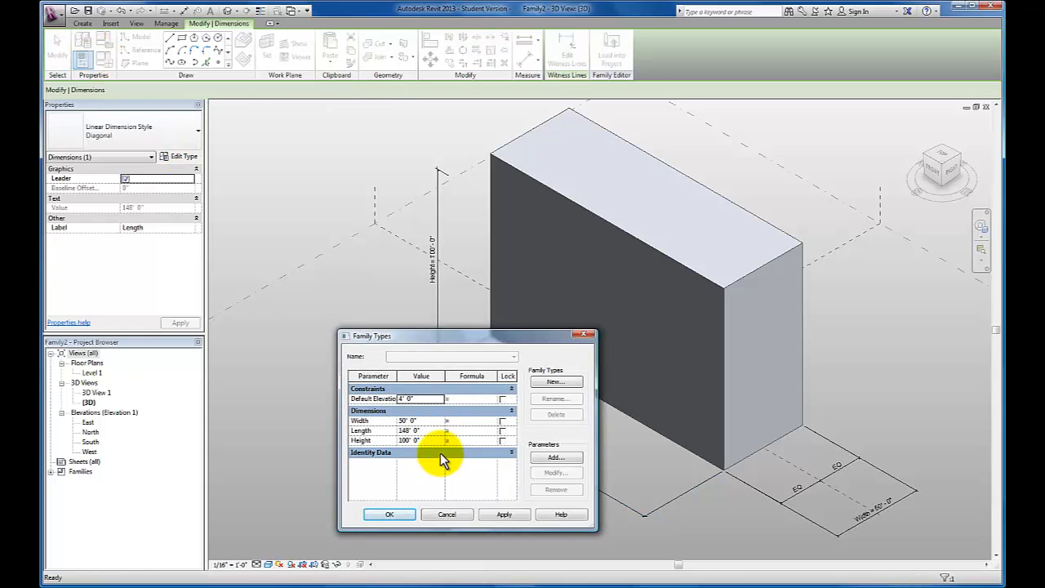
mouse_move(425, 433)
text(8)
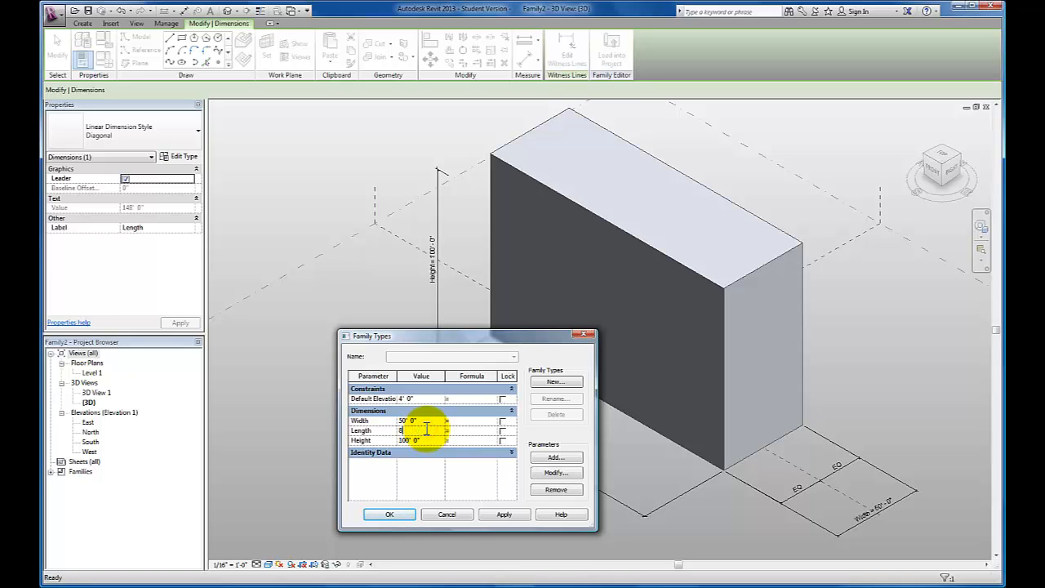
- Apply Length 80' and Height 50' in Family Types
click(504, 515)
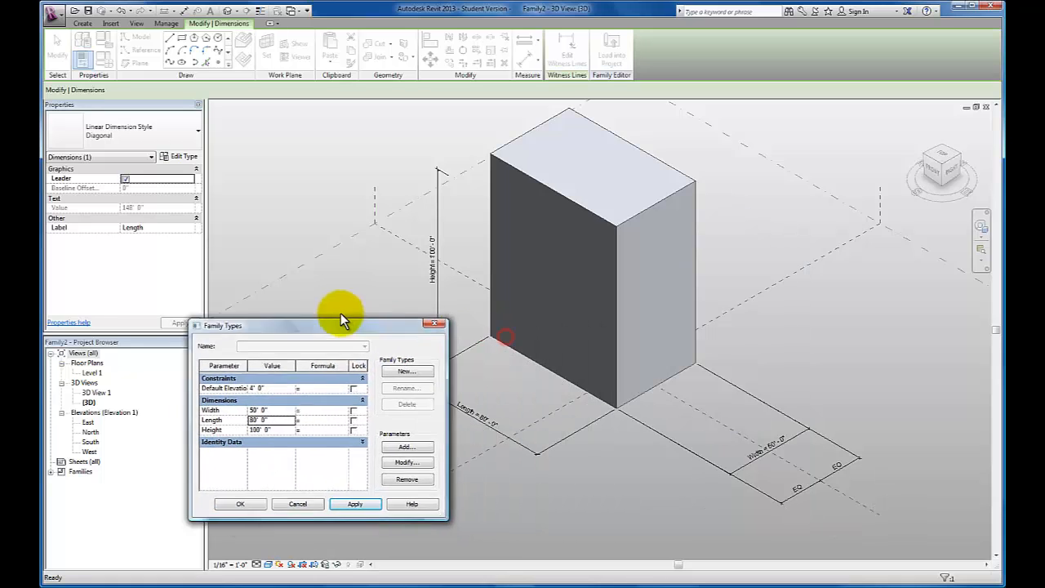
drag(343, 324, 302, 266)
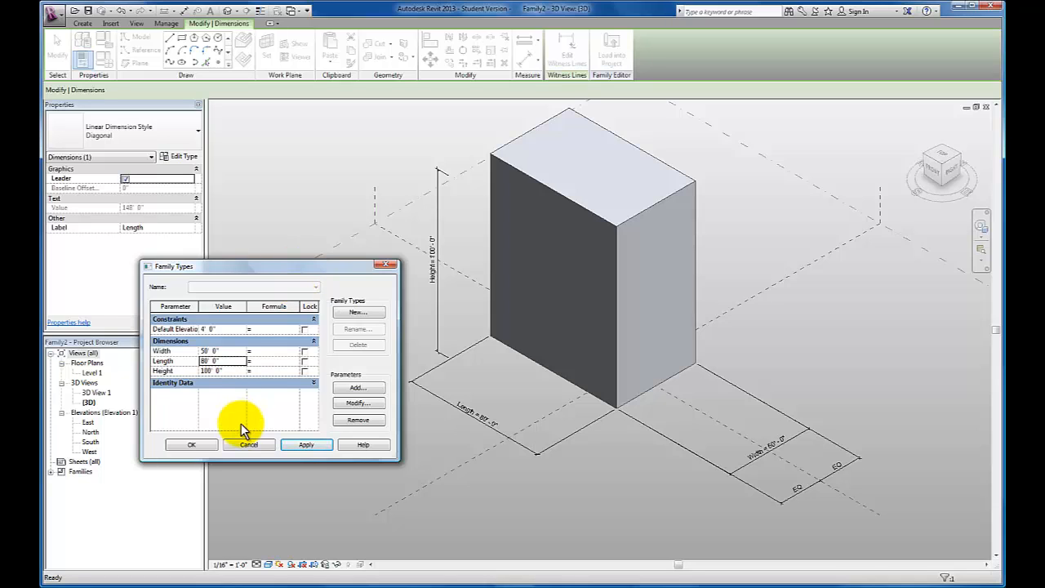
click(249, 444)
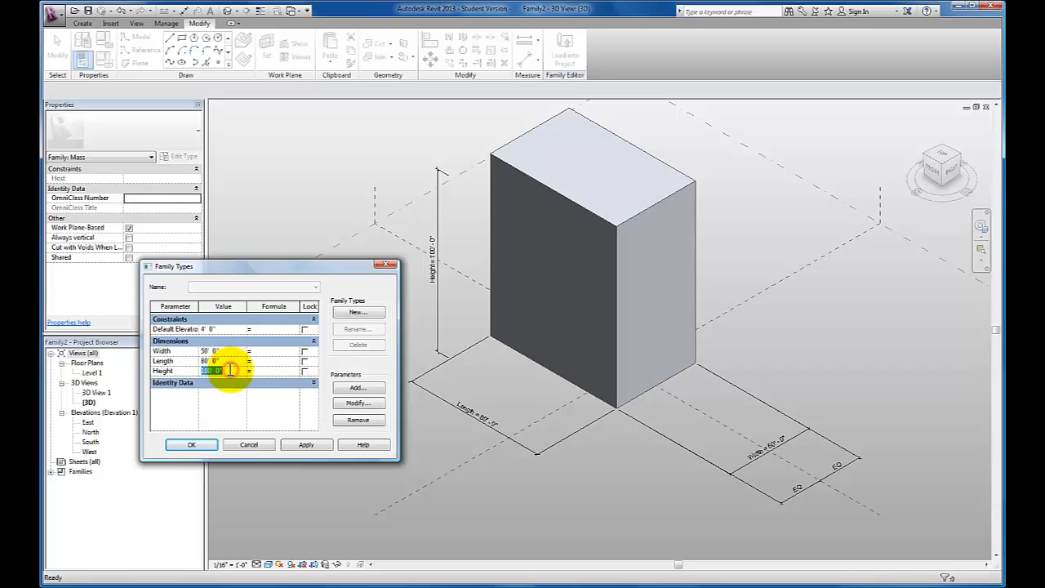
click(307, 444)
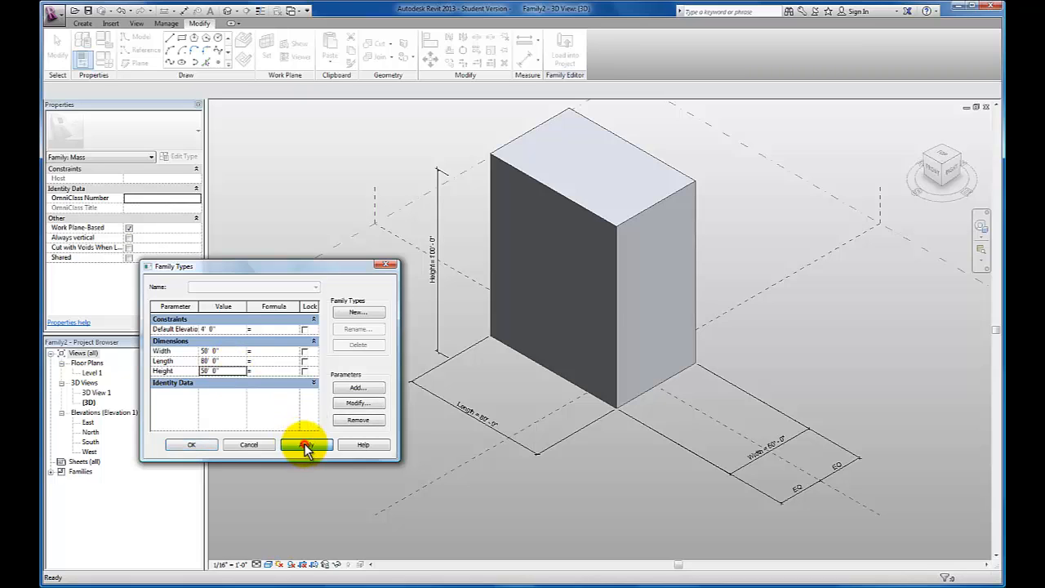
- Apply Width 100' and close Family Types
click(306, 444)
text(100)
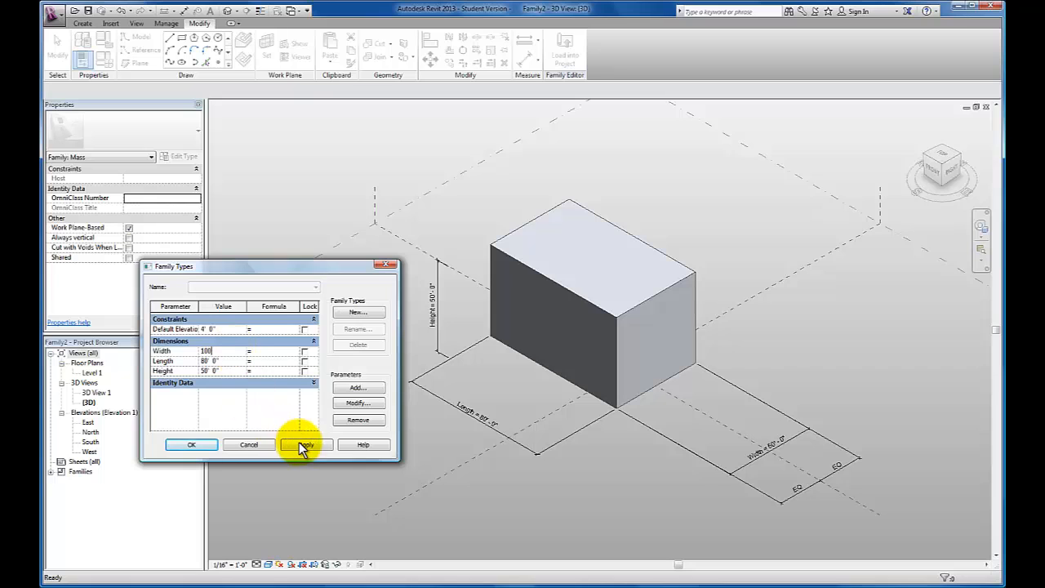
click(305, 444)
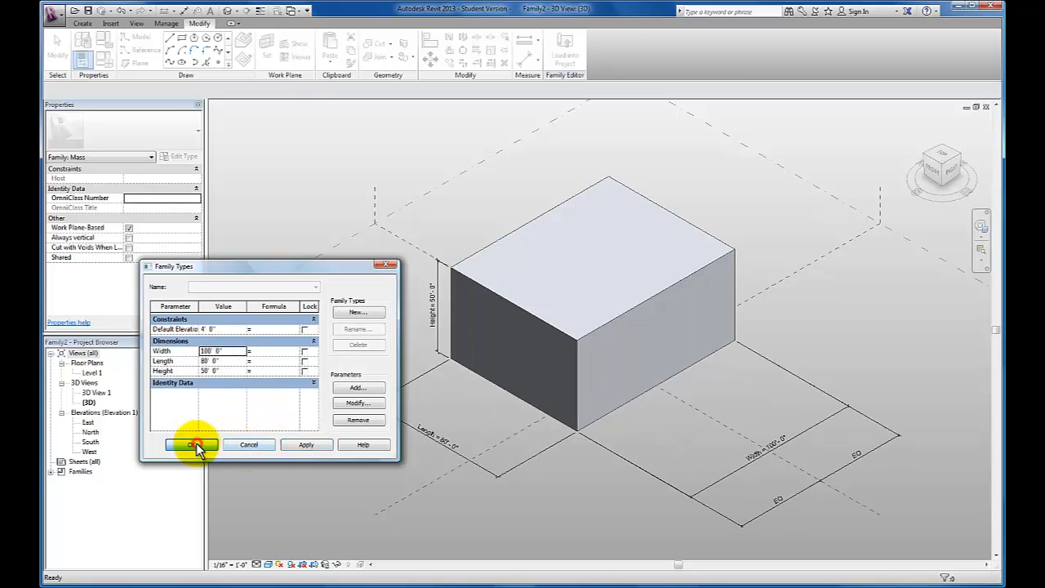
click(194, 444)
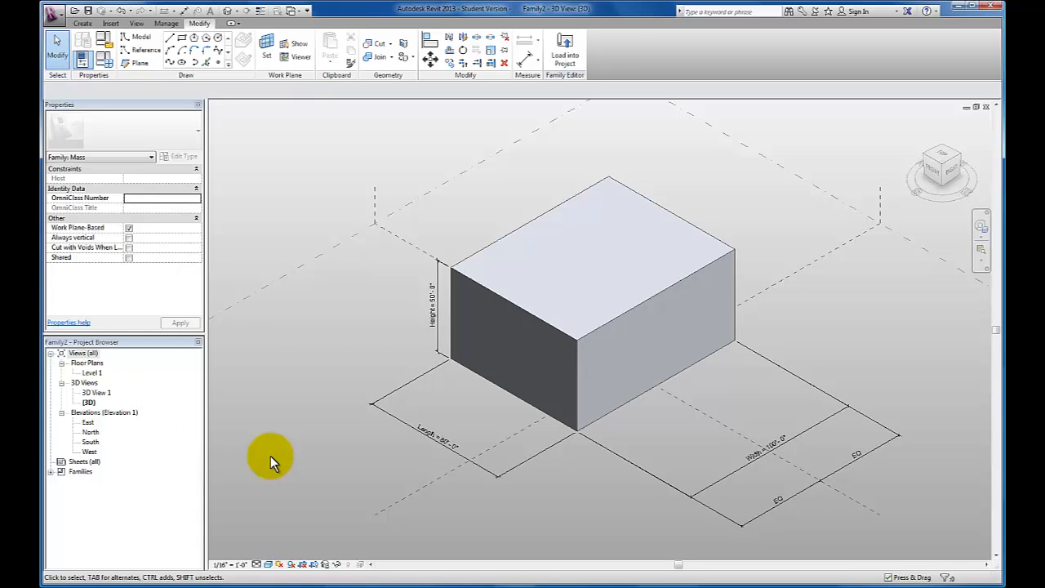